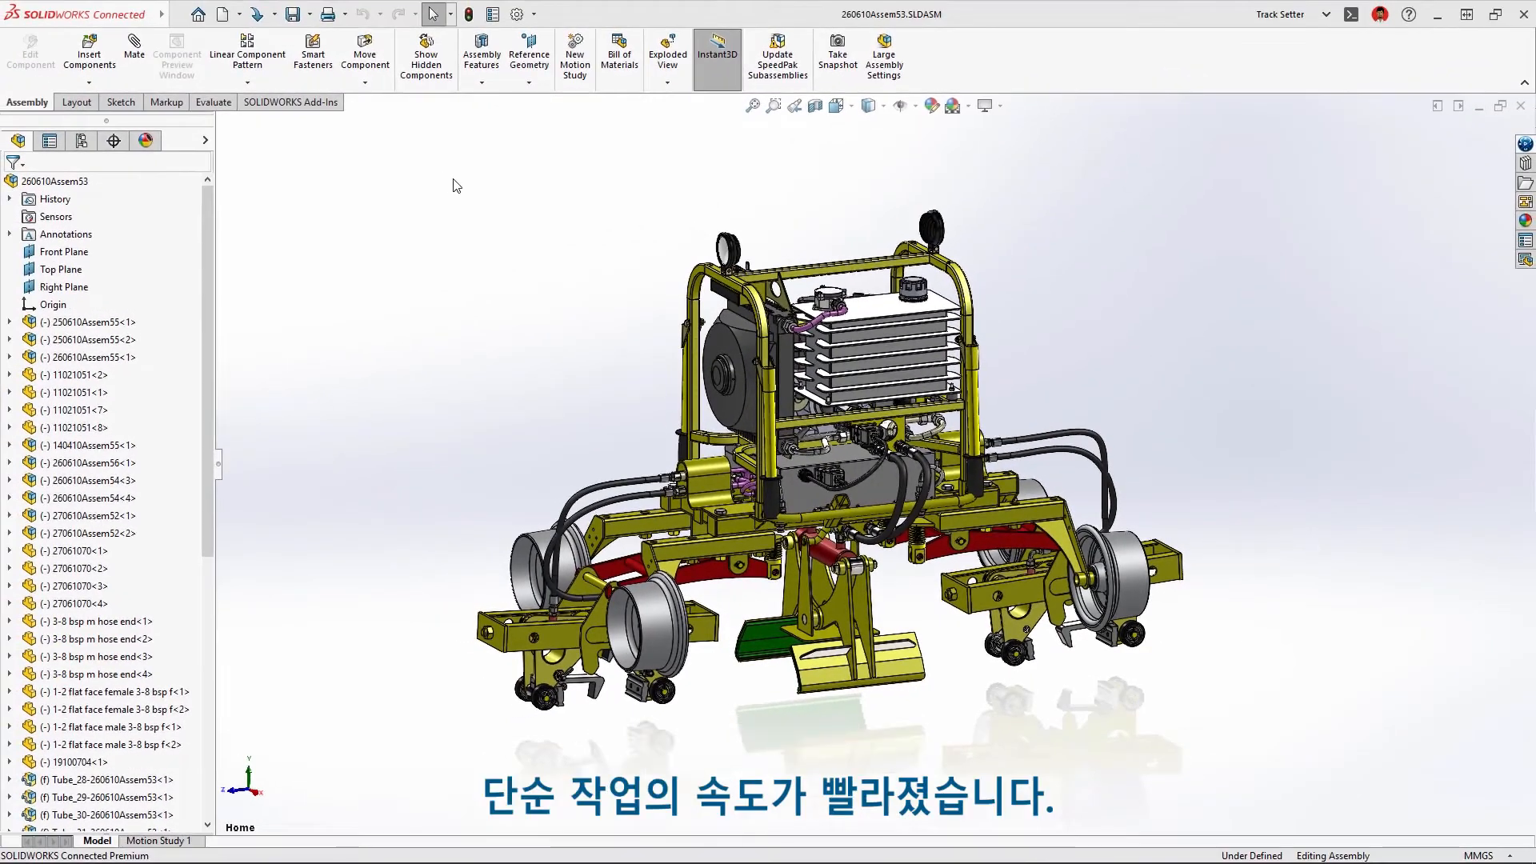
Open the Hydraulic Hose Guard sheet metal part to edit Base-Flange1
{"action": "left_click", "coordinate": [773, 105]}
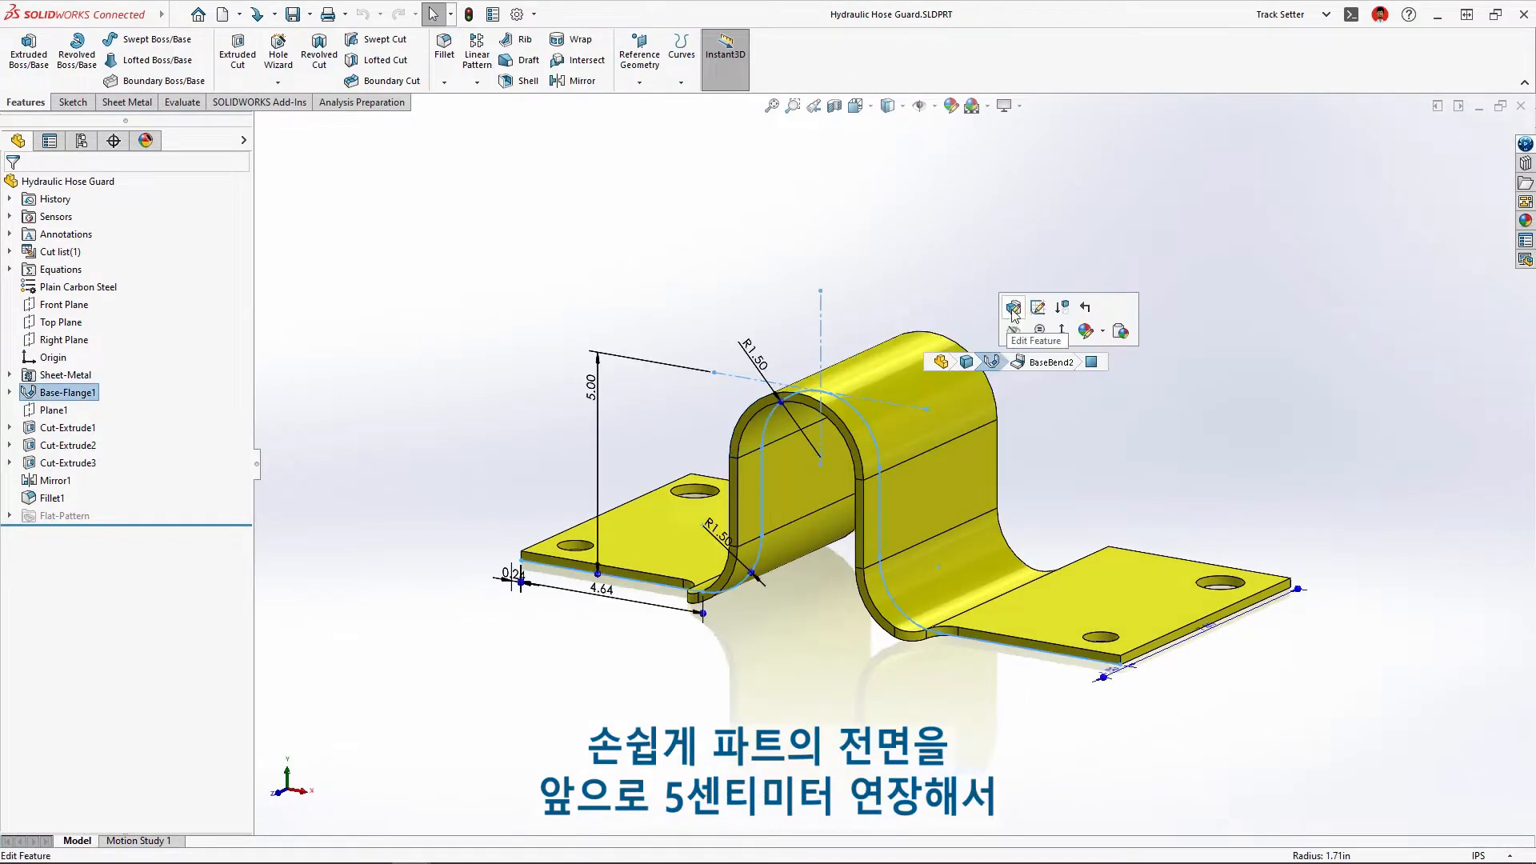
Extend Base-Flange1 in Direction 2 with Blind depth and expand the Sensors folder
{"action": "left_click", "coordinate": [1012, 307]}
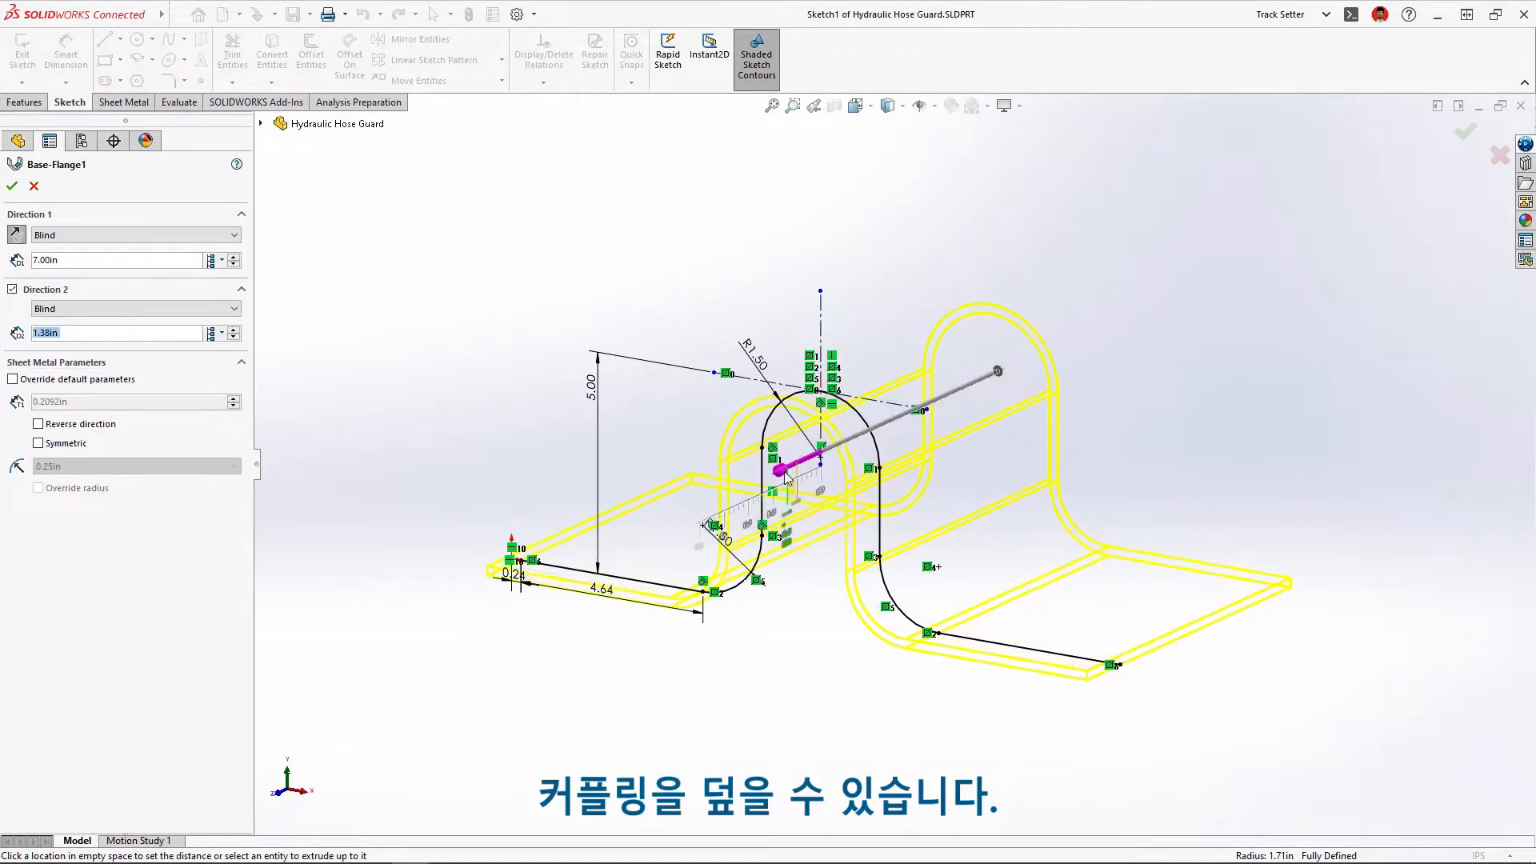
{"action": "left_click", "coordinate": [11, 186]}
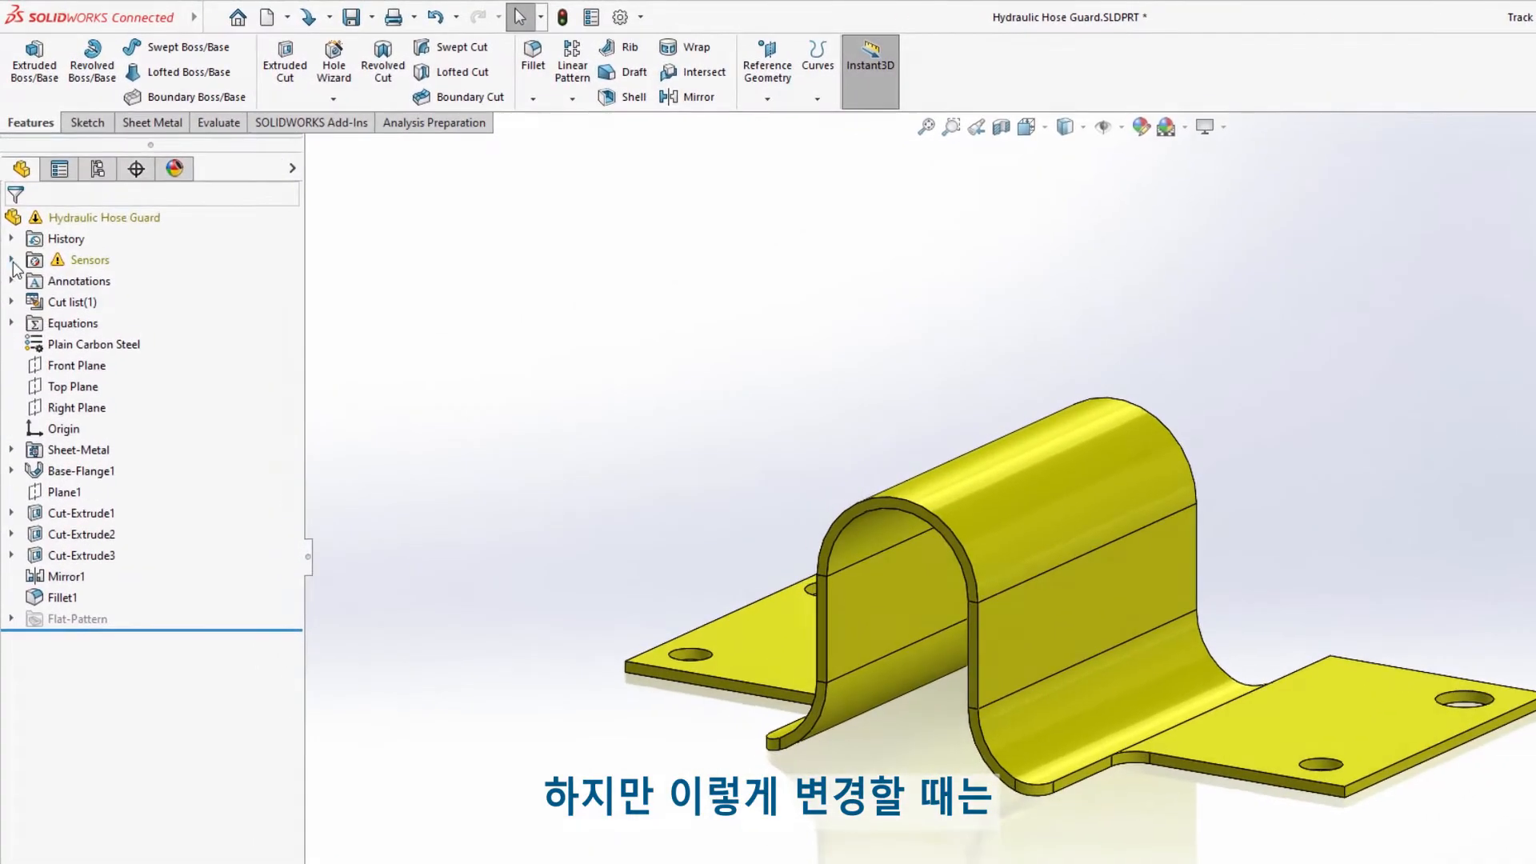
{"action": "left_click", "coordinate": [12, 261]}
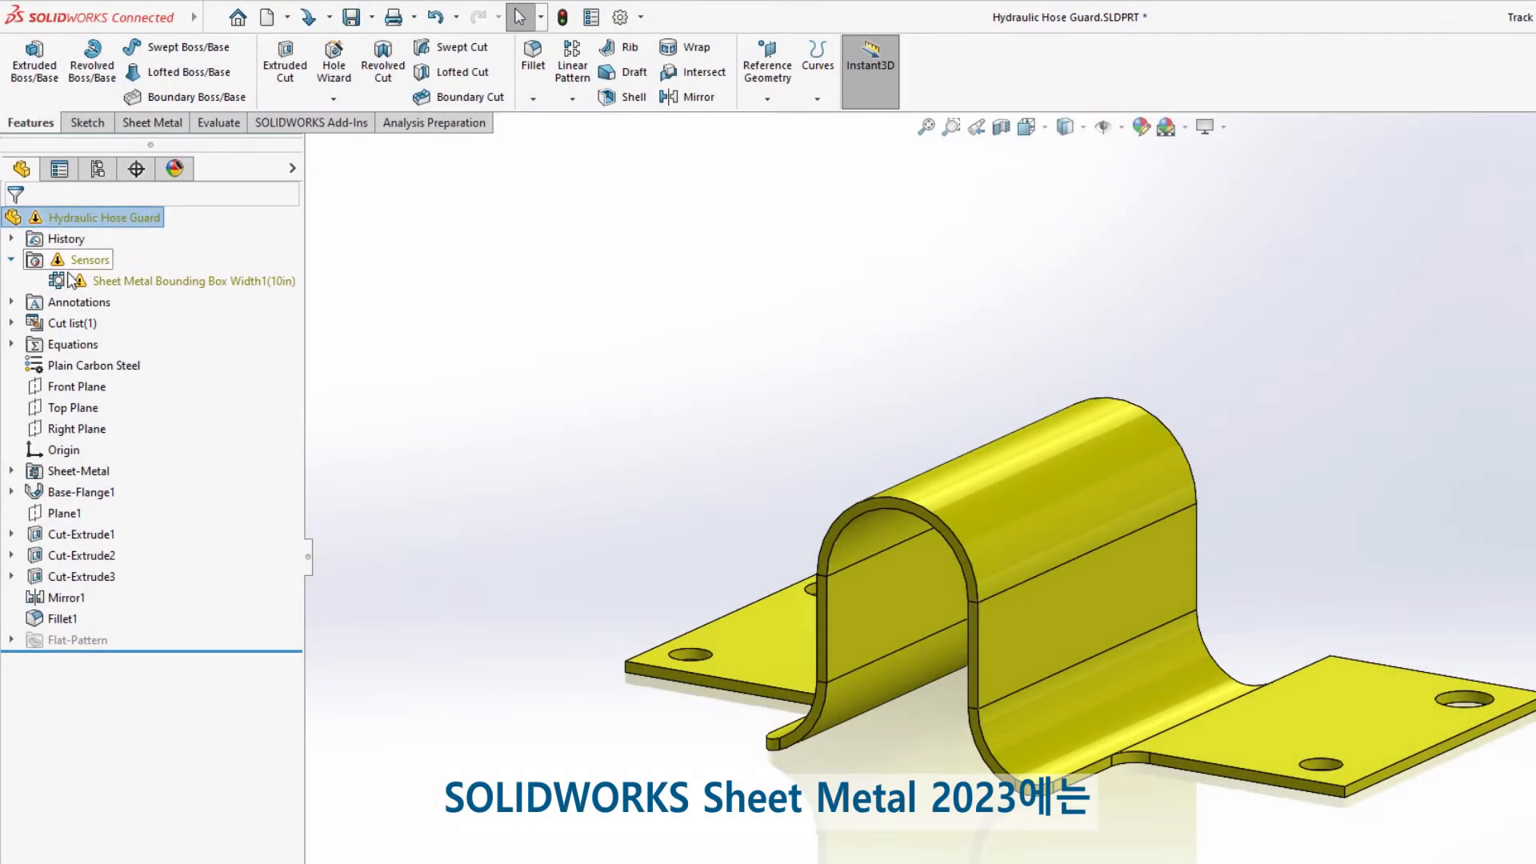
Review the Bounding Box Width sensor's properties and its alert above 9 in
{"action": "double_click", "coordinate": [189, 280]}
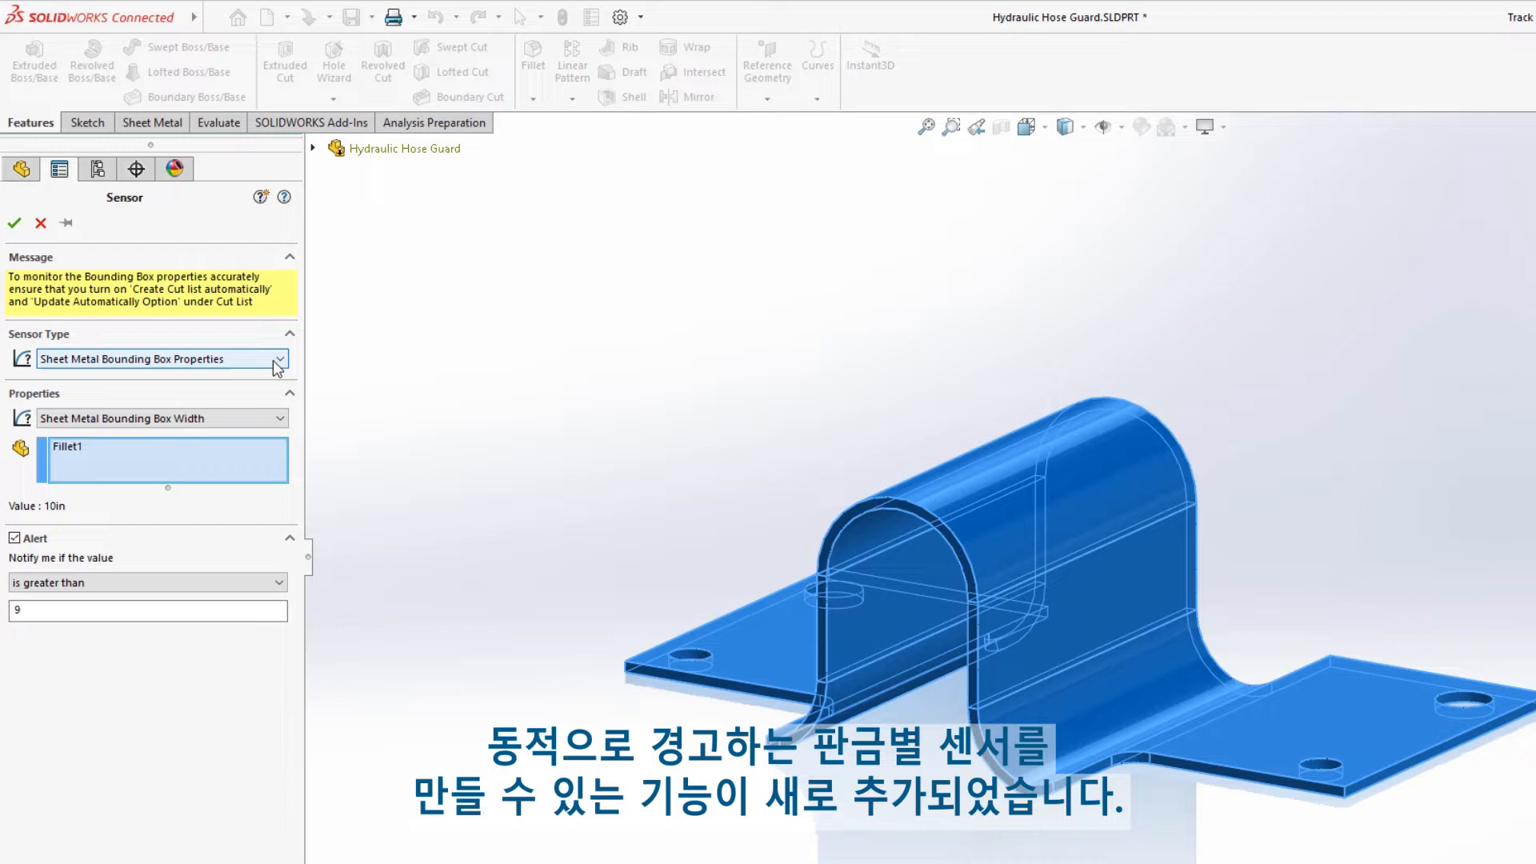
{"action": "left_click", "coordinate": [279, 418]}
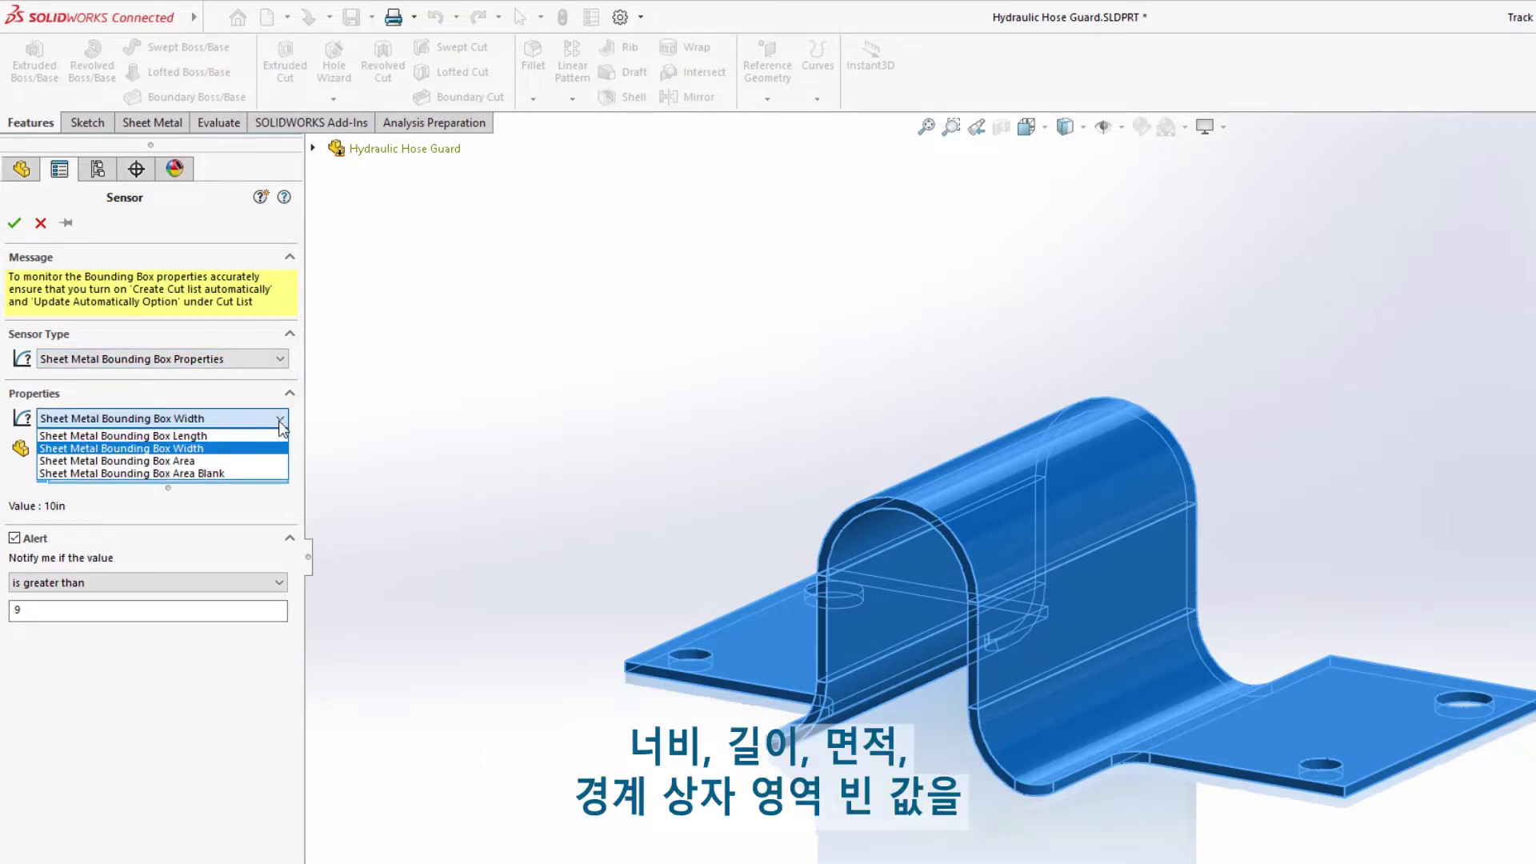
{"action": "mouse_move", "coordinate": [275, 468]}
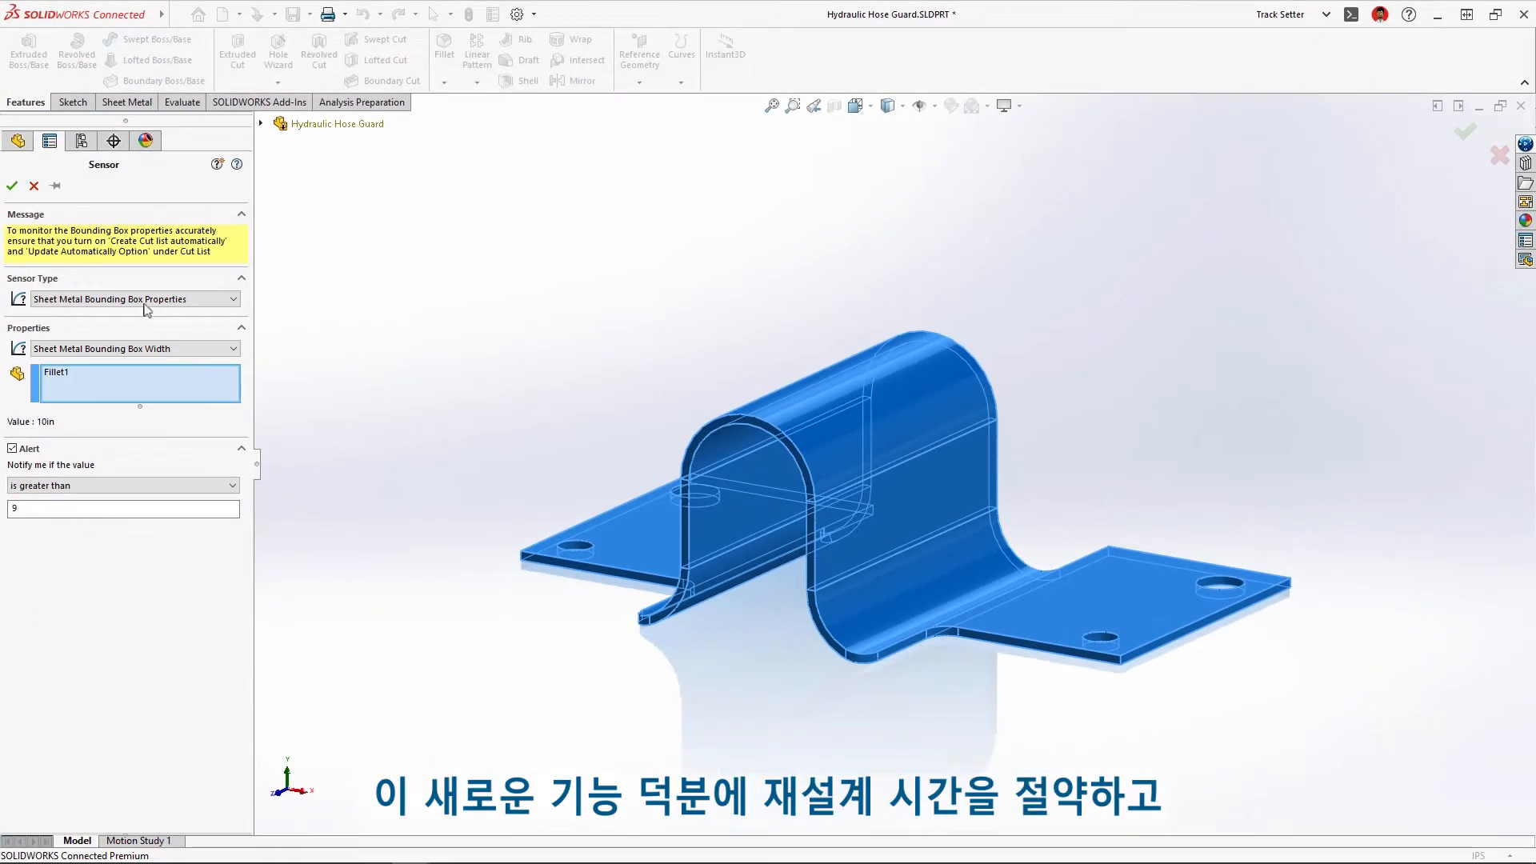
{"action": "left_click", "coordinate": [14, 186]}
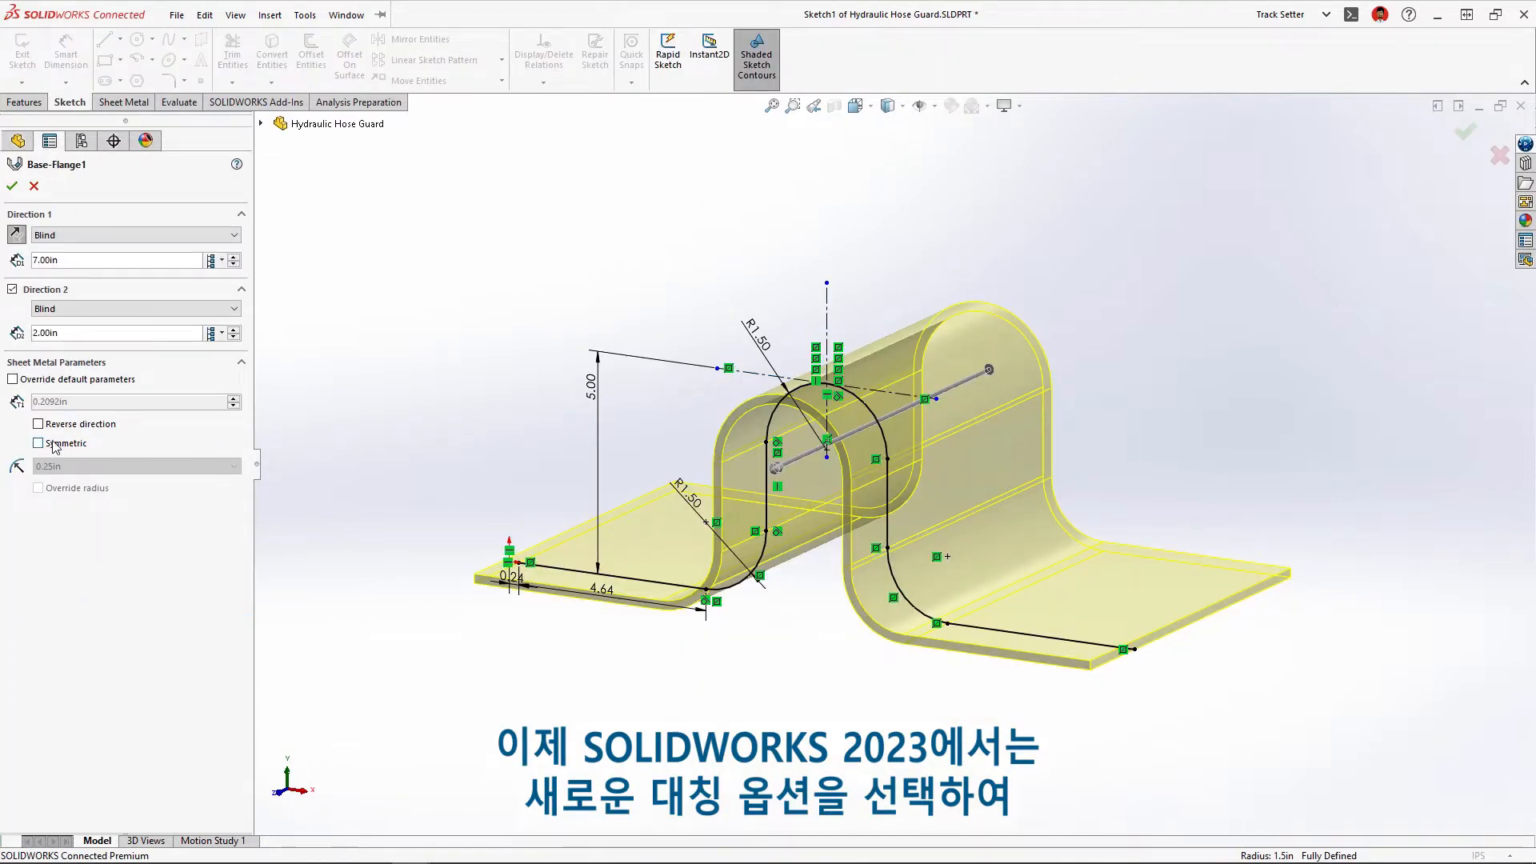
Make Base-Flange1 symmetric so the width sensor reads 9 in
{"action": "left_click", "coordinate": [38, 443]}
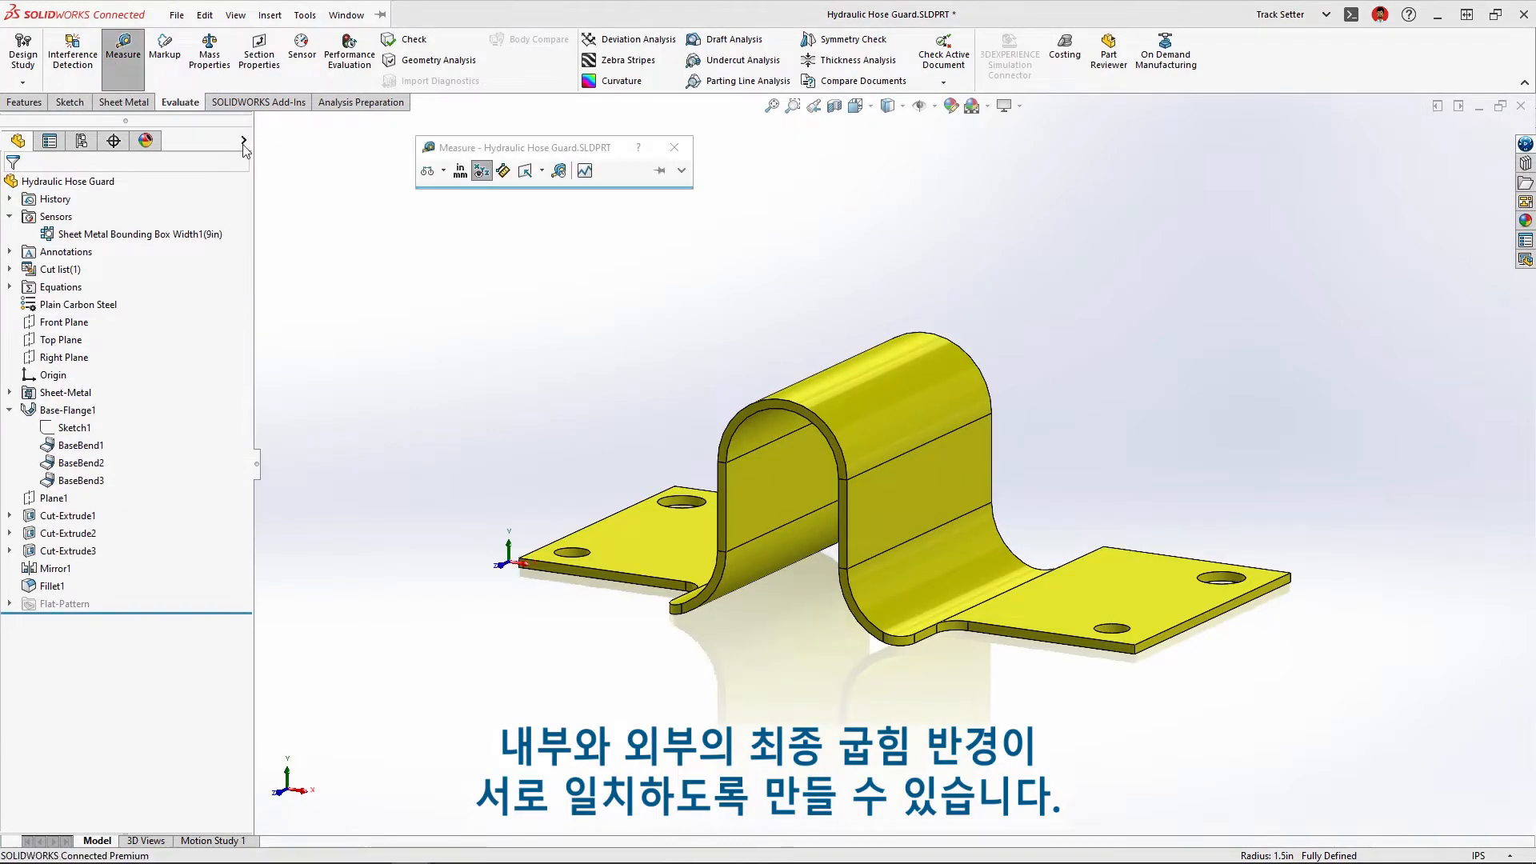
{"action": "left_click", "coordinate": [965, 544]}
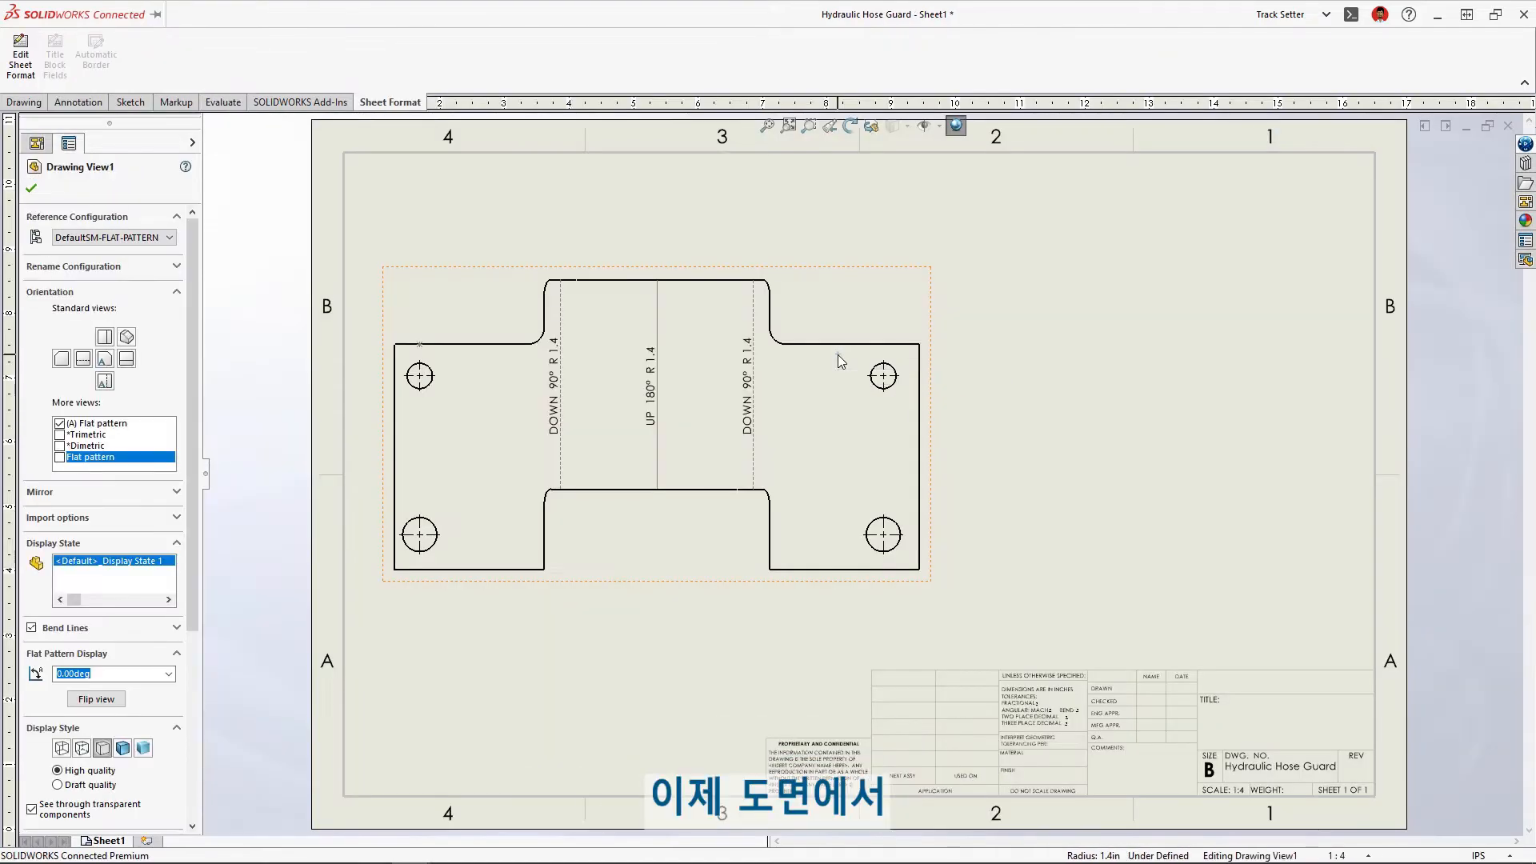
Edit the Crate part from the machine assembly
{"action": "right_click", "coordinate": [840, 361]}
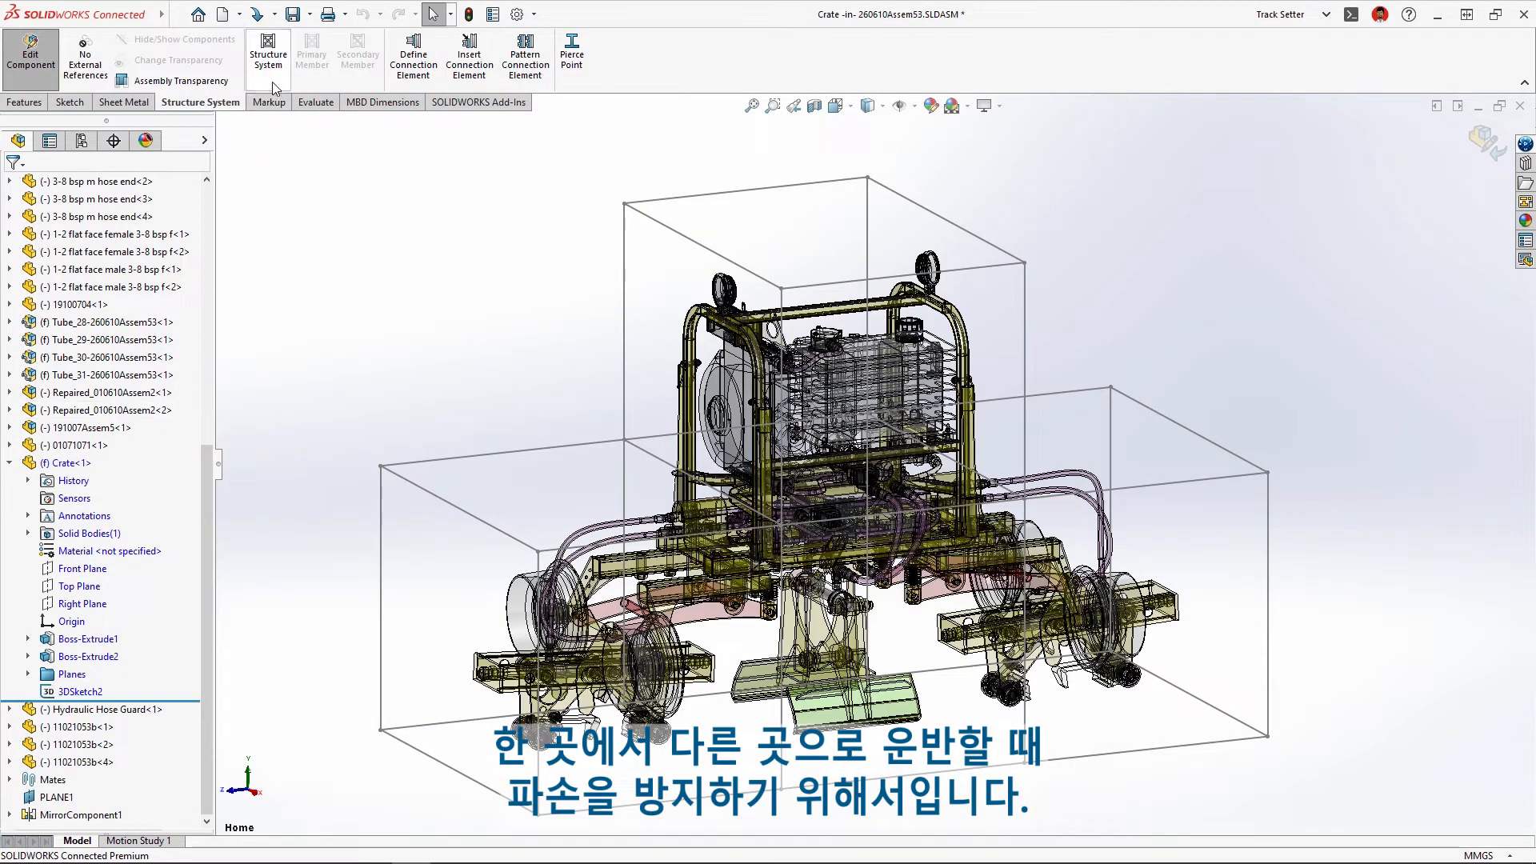
Create a square-tube Structure System frame along the crate's 3D sketch with Corner Management
{"action": "left_click", "coordinate": [268, 52]}
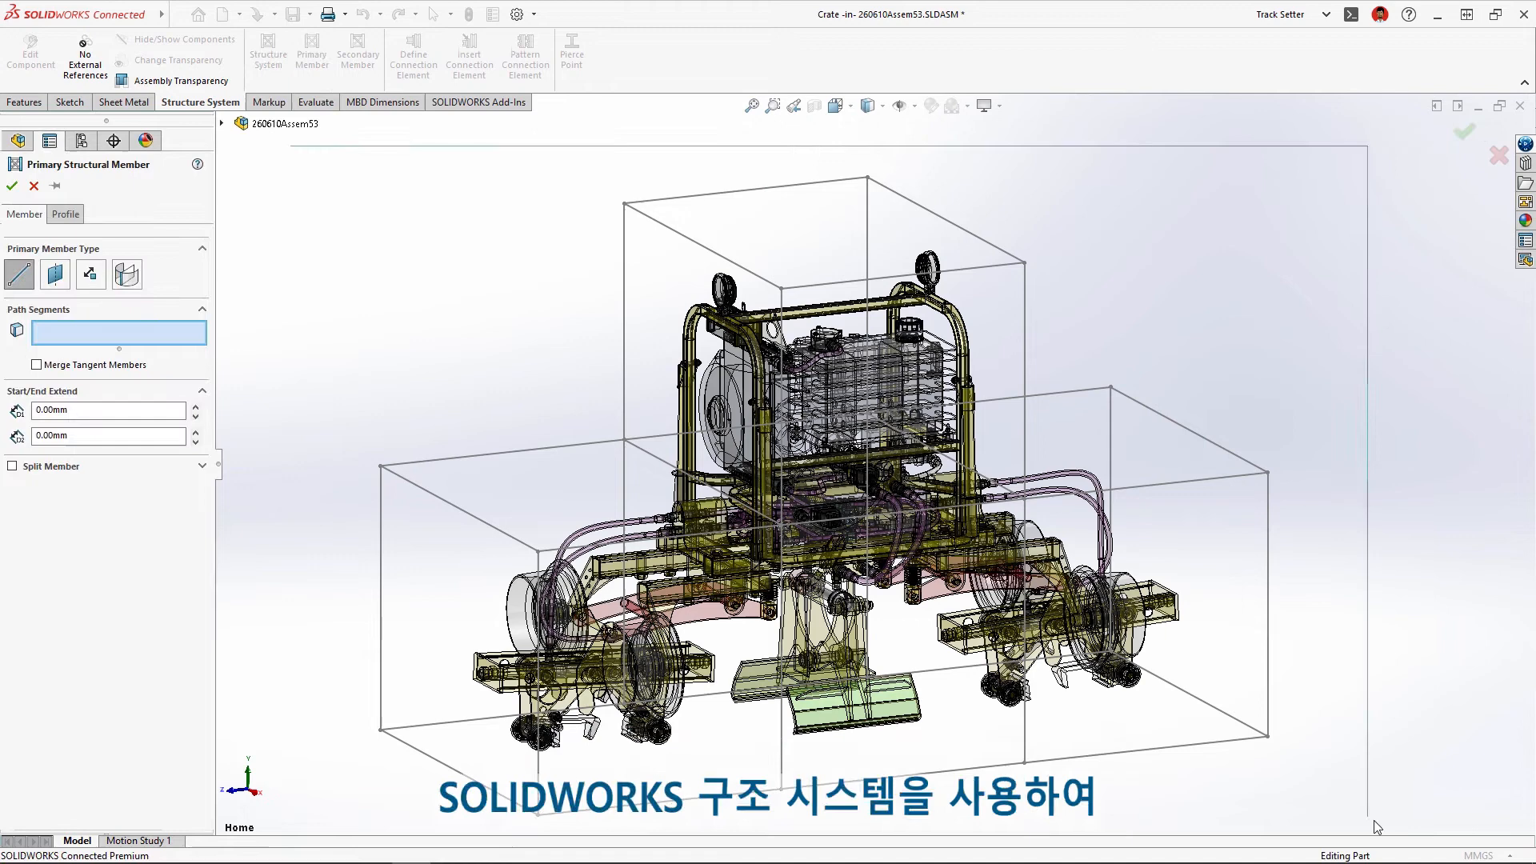
{"action": "left_click", "coordinate": [12, 186]}
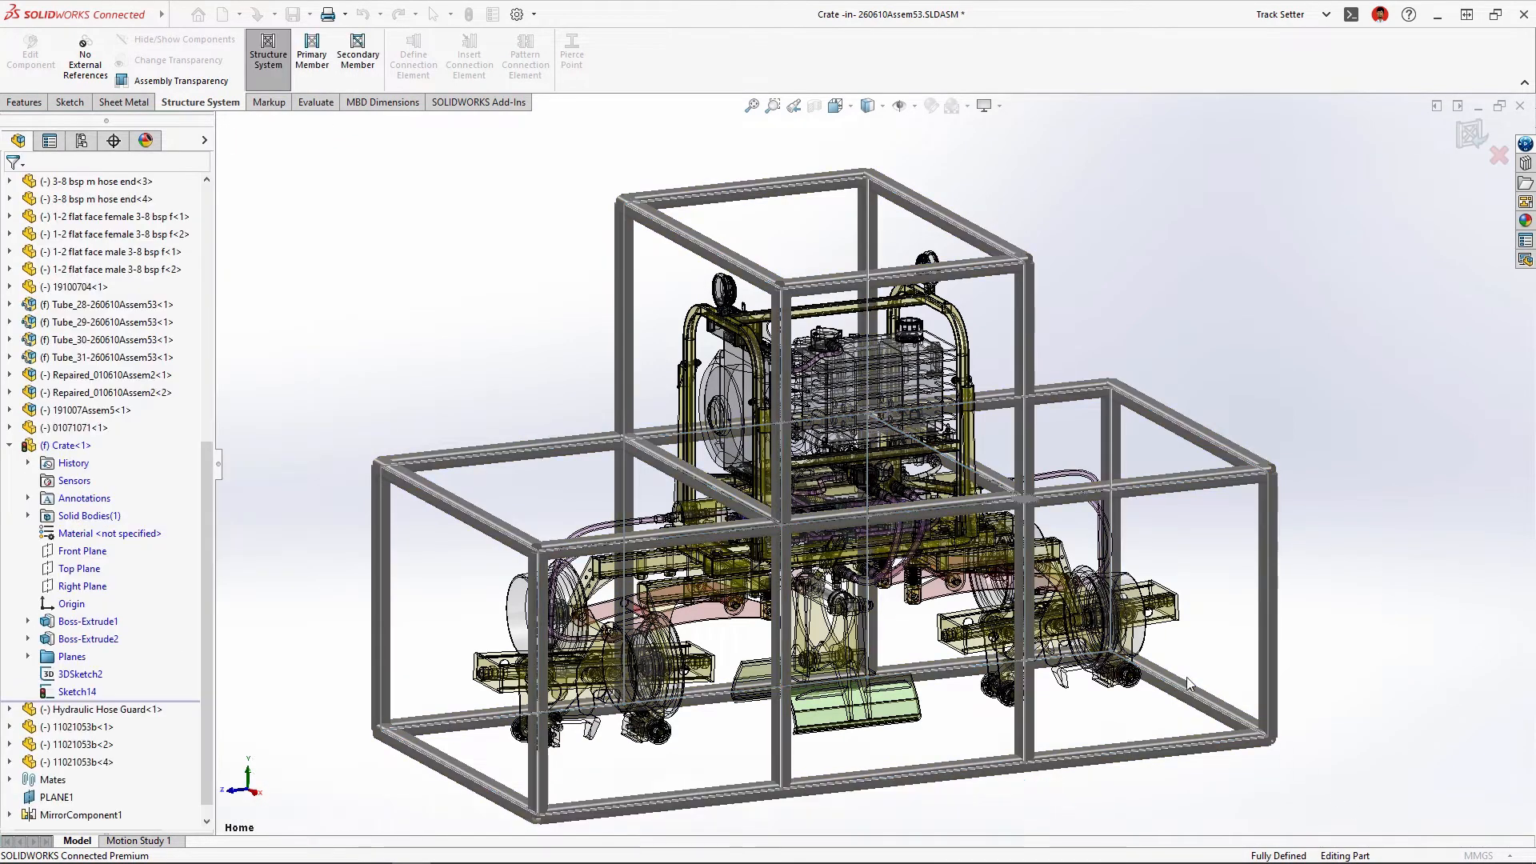
{"action": "left_click", "coordinate": [358, 56]}
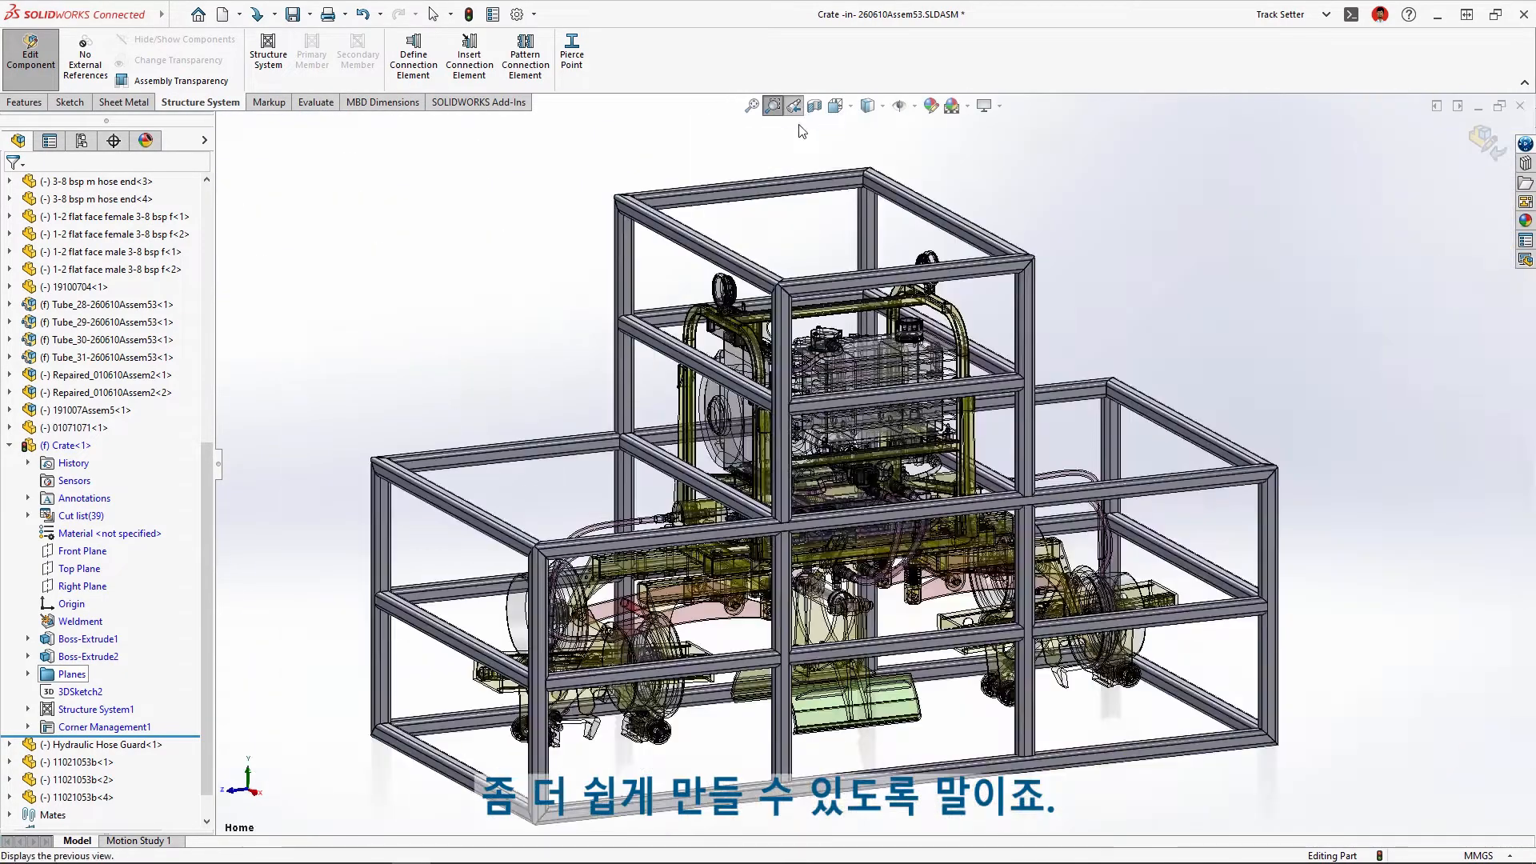
{"action": "right_click", "coordinate": [104, 727]}
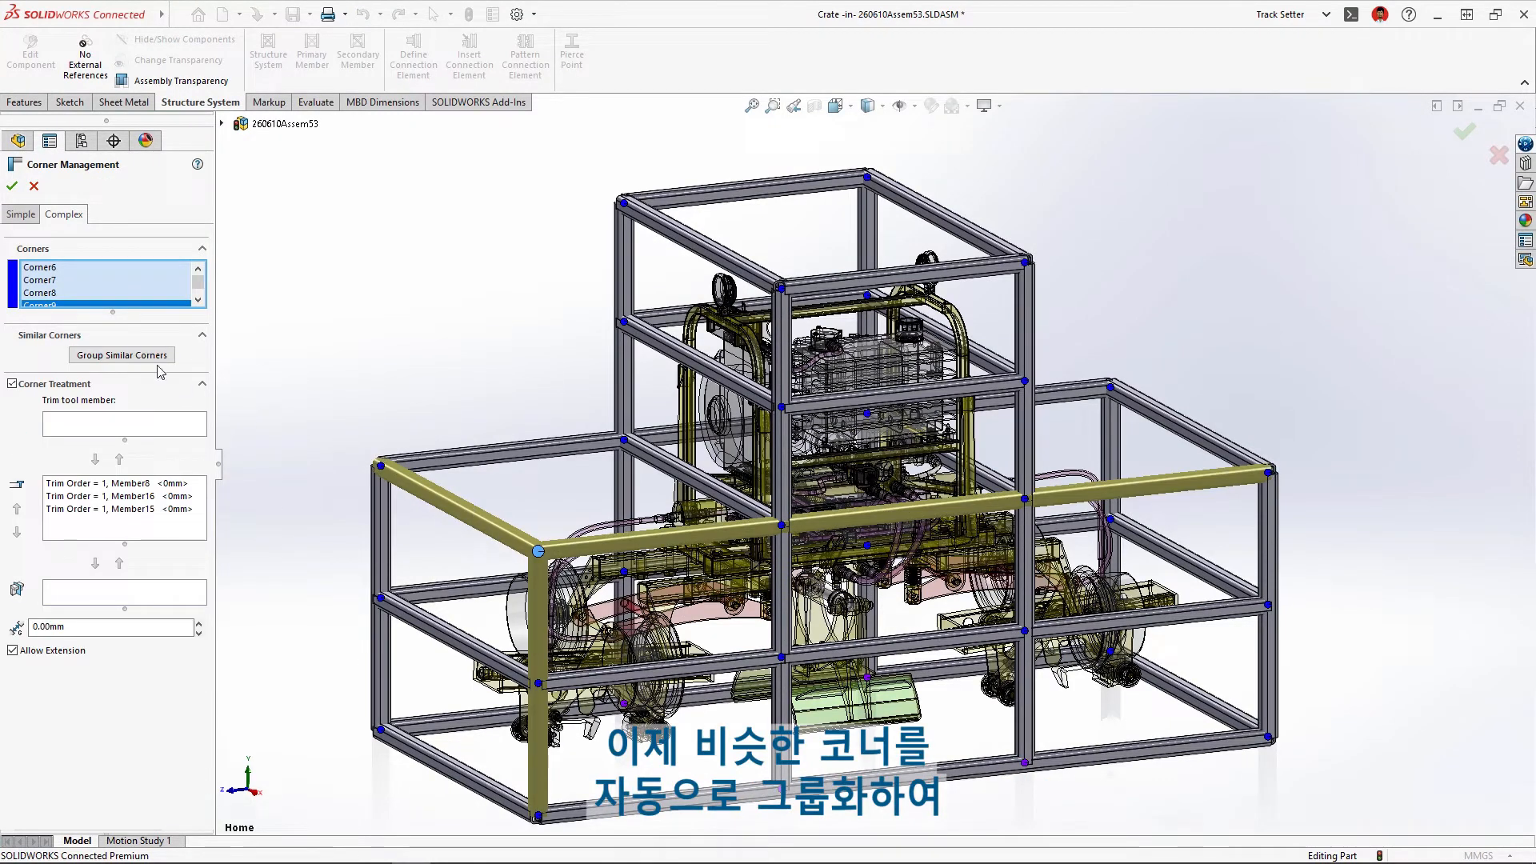
Group similar corners in Corner Management1 and zoom to a grouped corner
{"action": "left_click", "coordinate": [120, 355]}
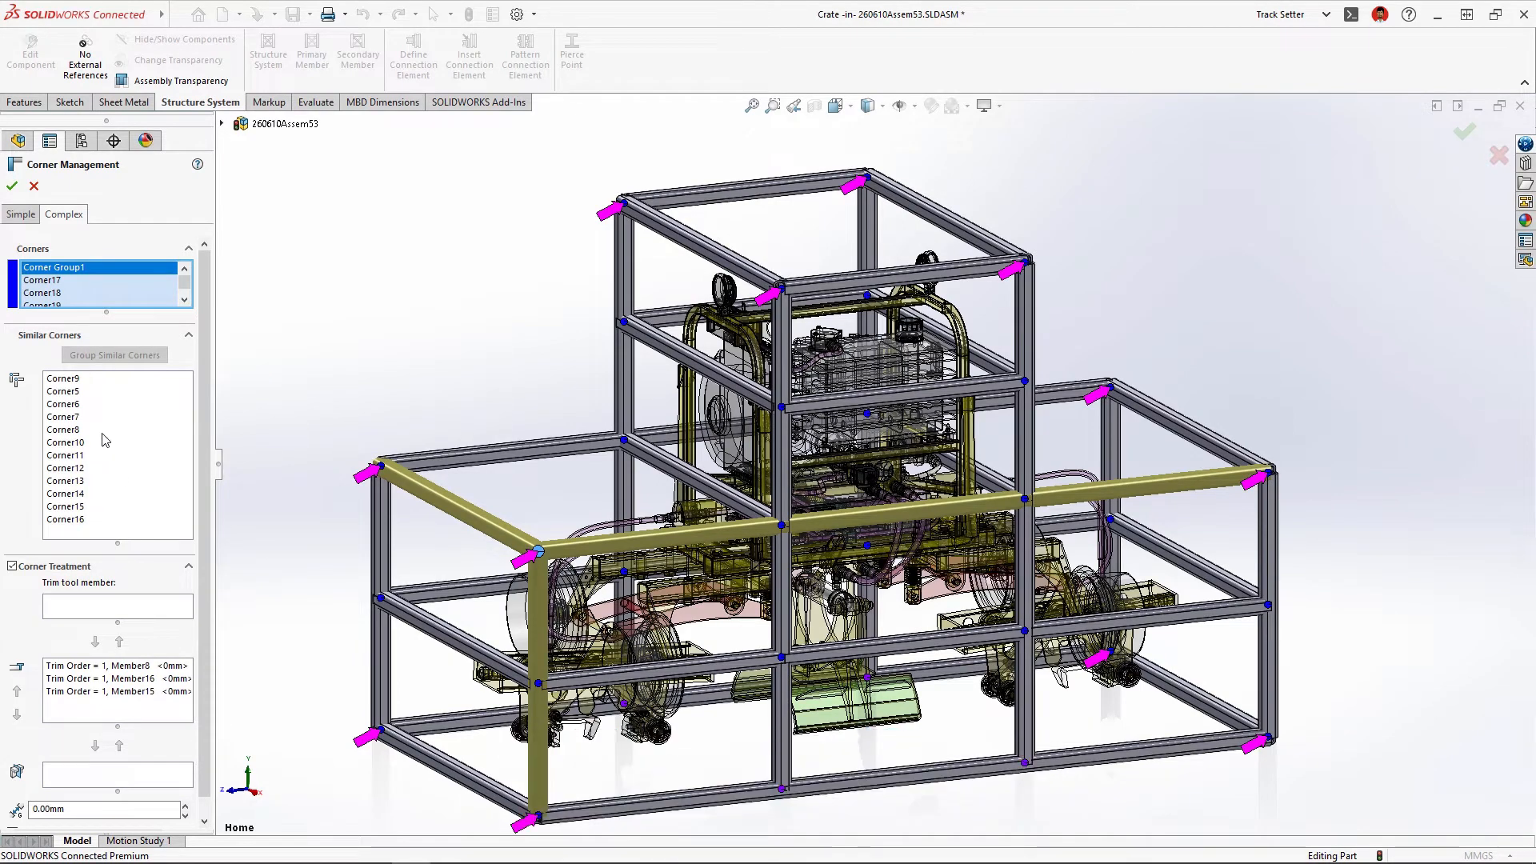
{"action": "right_click", "coordinate": [63, 377]}
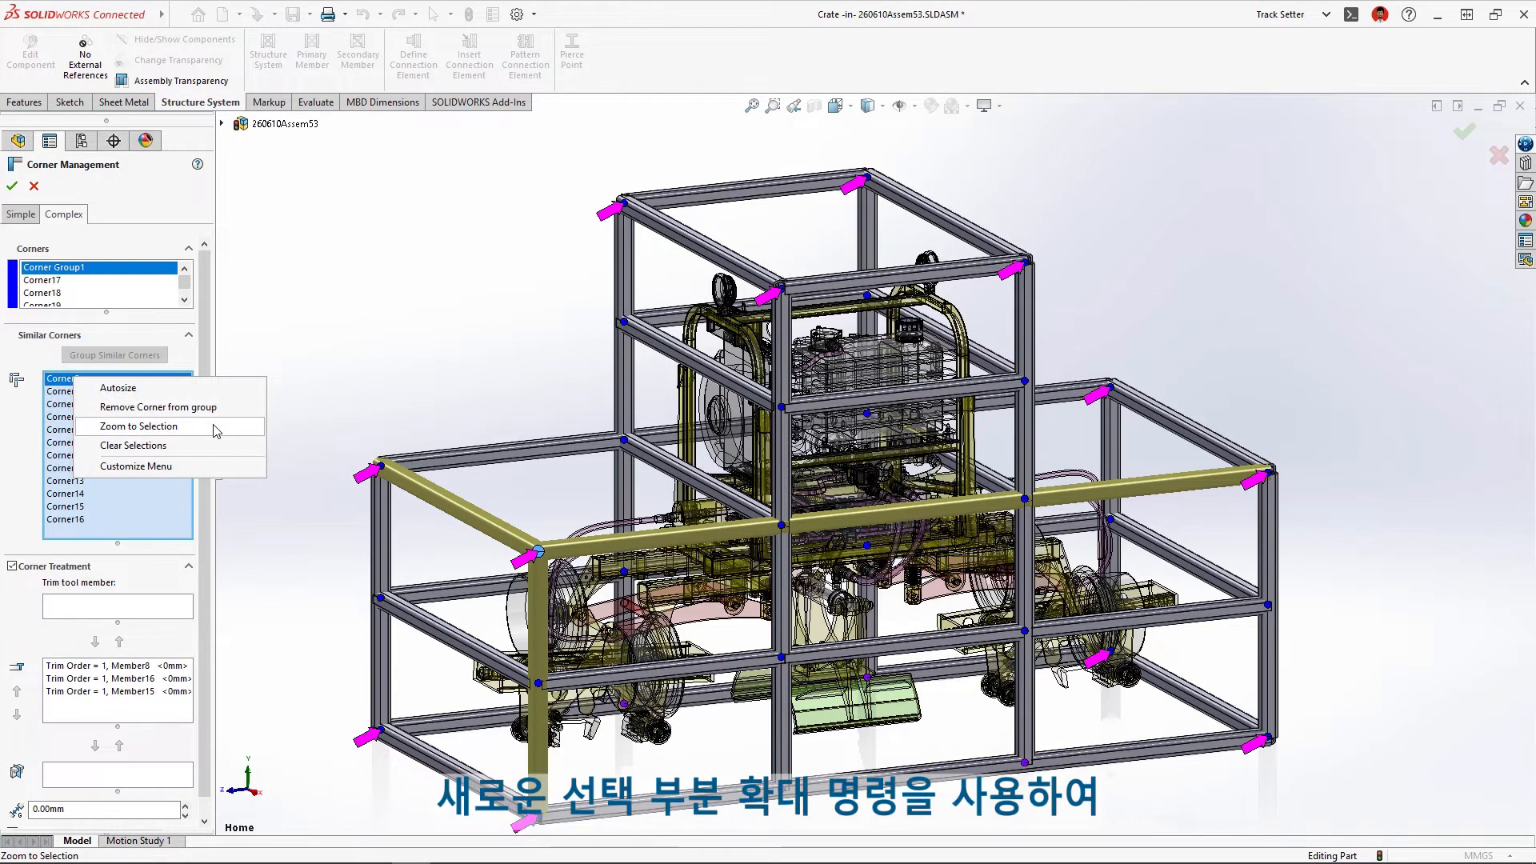
{"action": "left_click", "coordinate": [138, 426]}
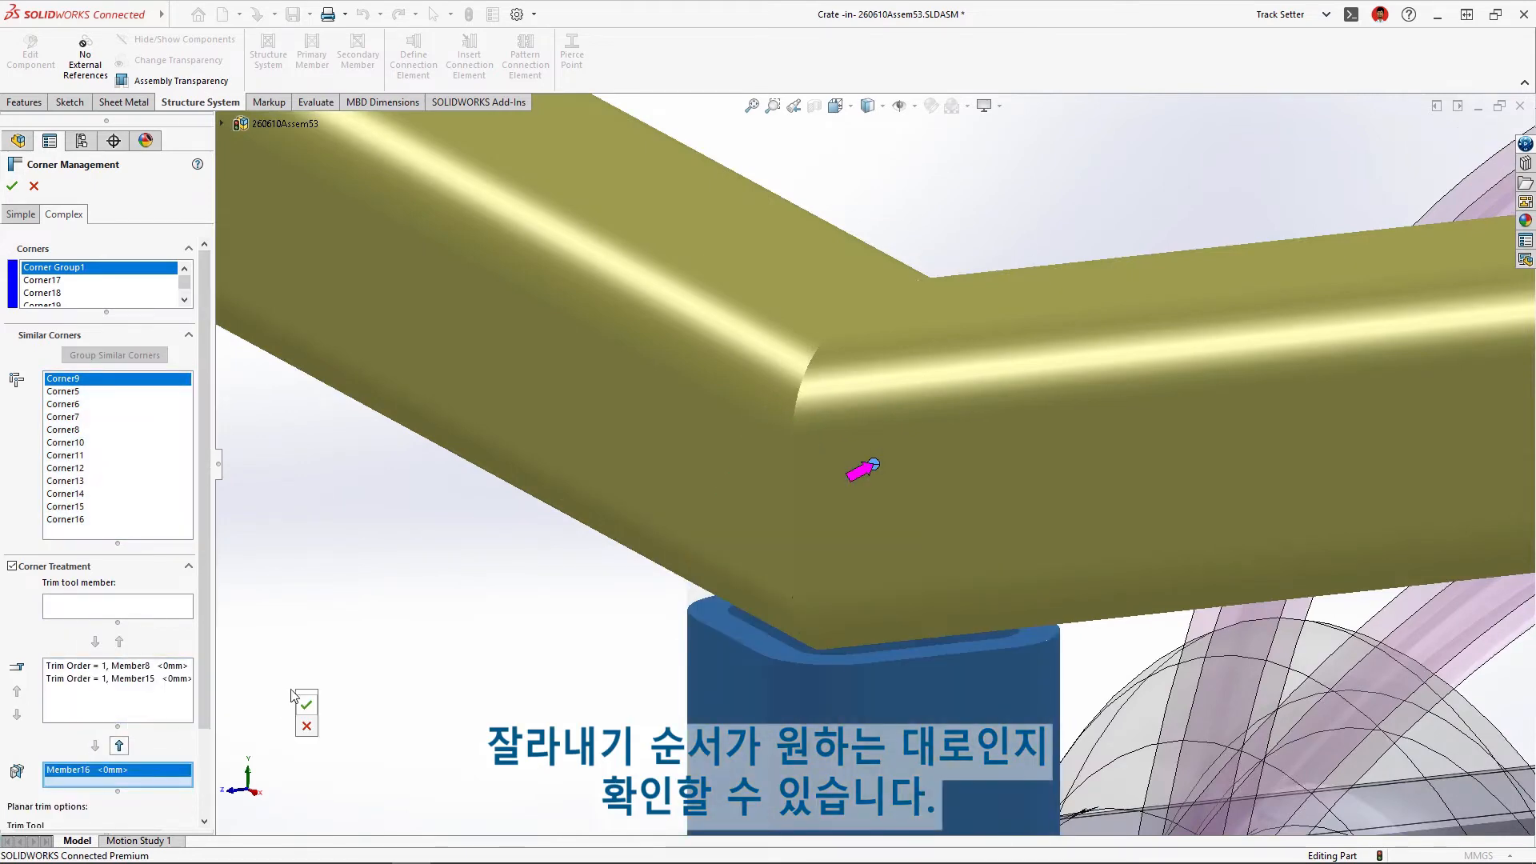
{"action": "left_click", "coordinate": [12, 186]}
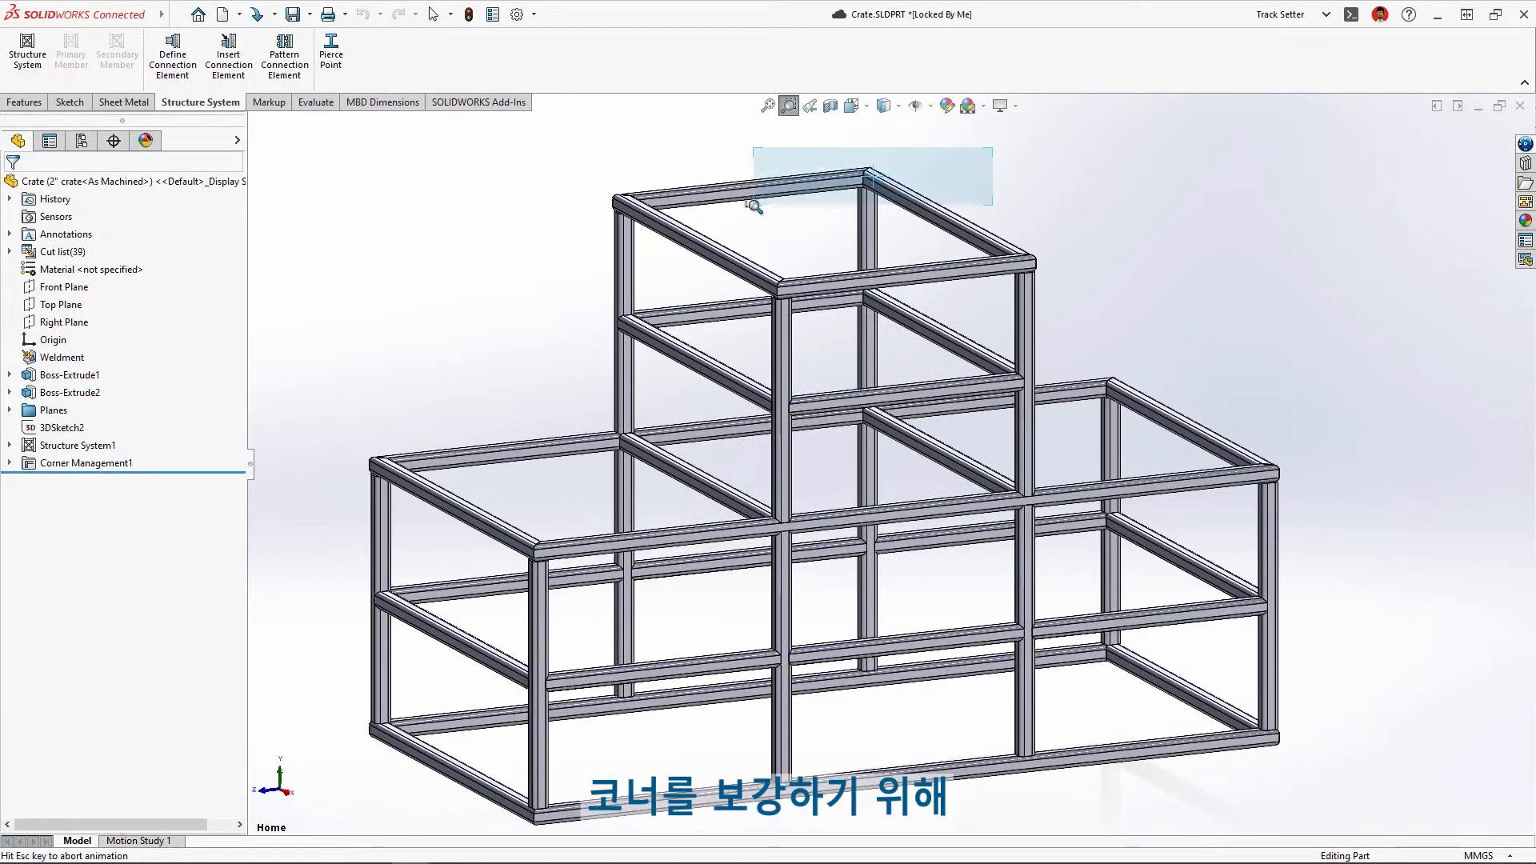
Insert a Gusset Plate connection element at one crate corner
{"action": "left_click", "coordinate": [228, 53]}
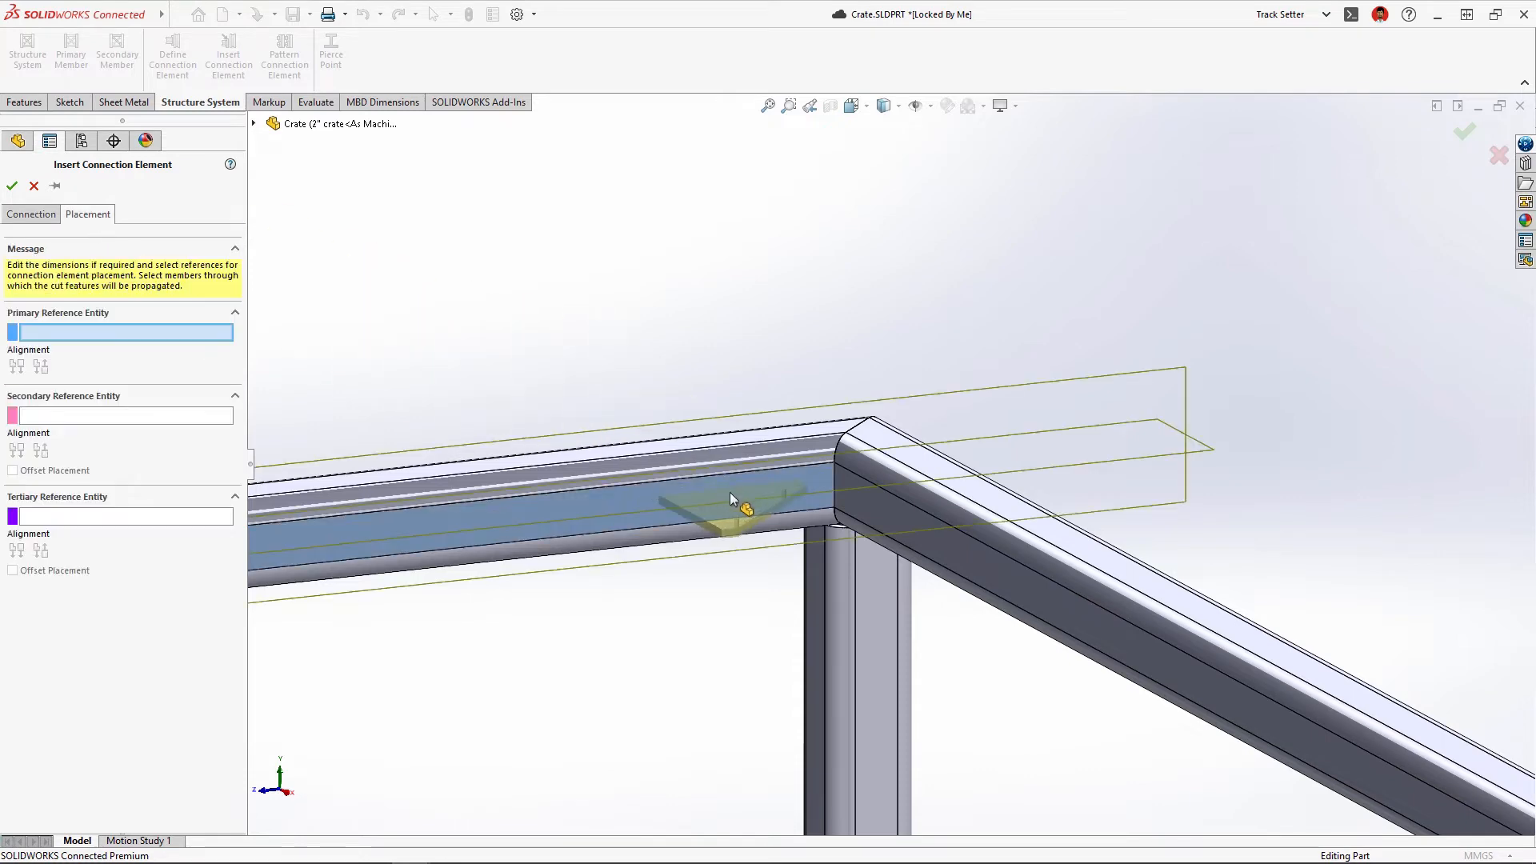
{"action": "left_click", "coordinate": [12, 186]}
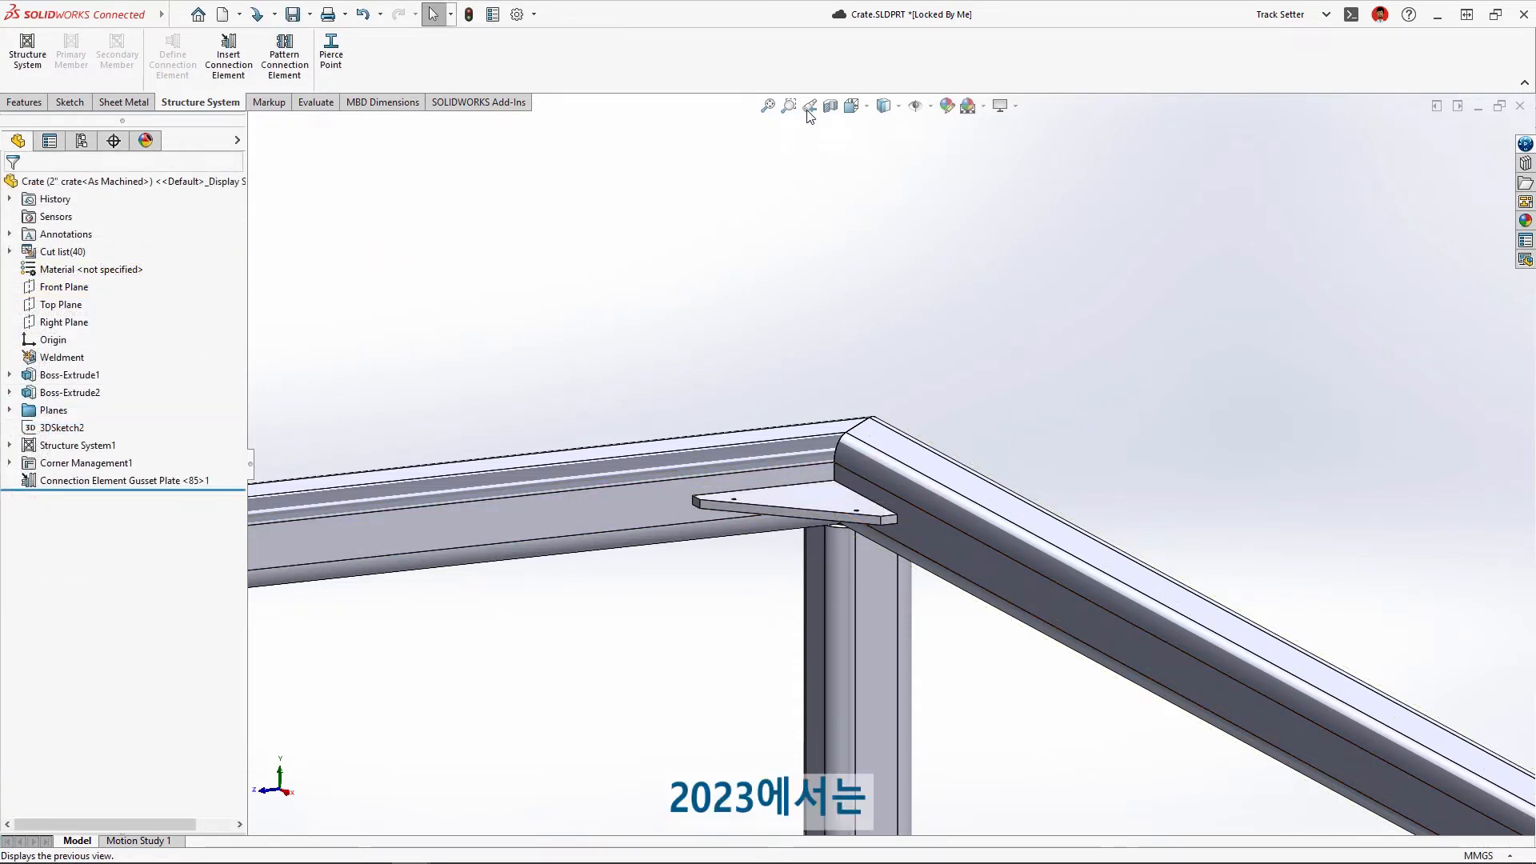
{"action": "left_click", "coordinate": [284, 56]}
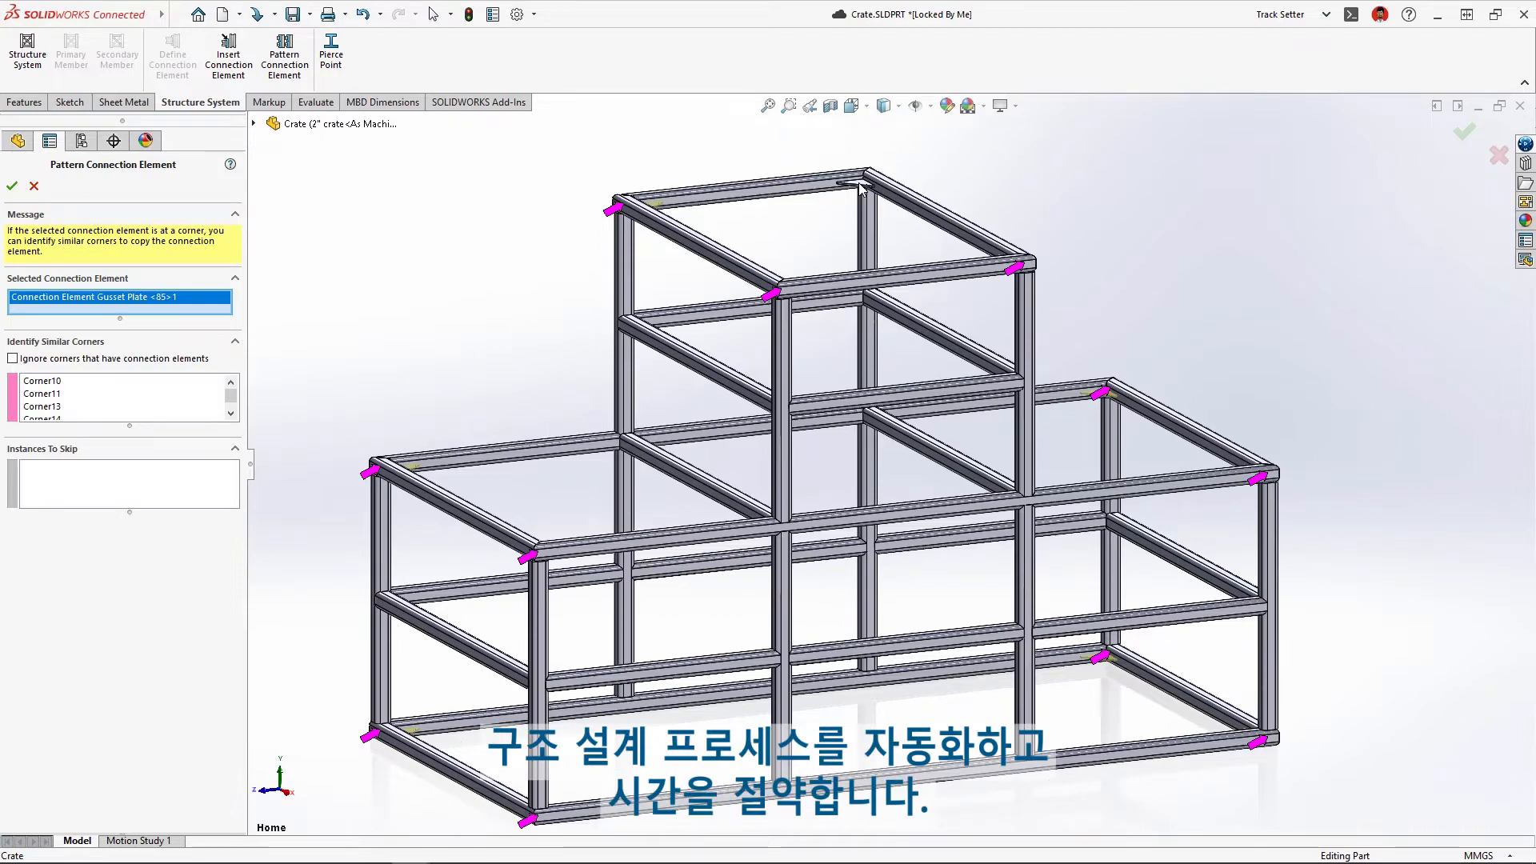
Apply the gusset pattern to the similar corners
{"action": "left_click", "coordinate": [13, 186]}
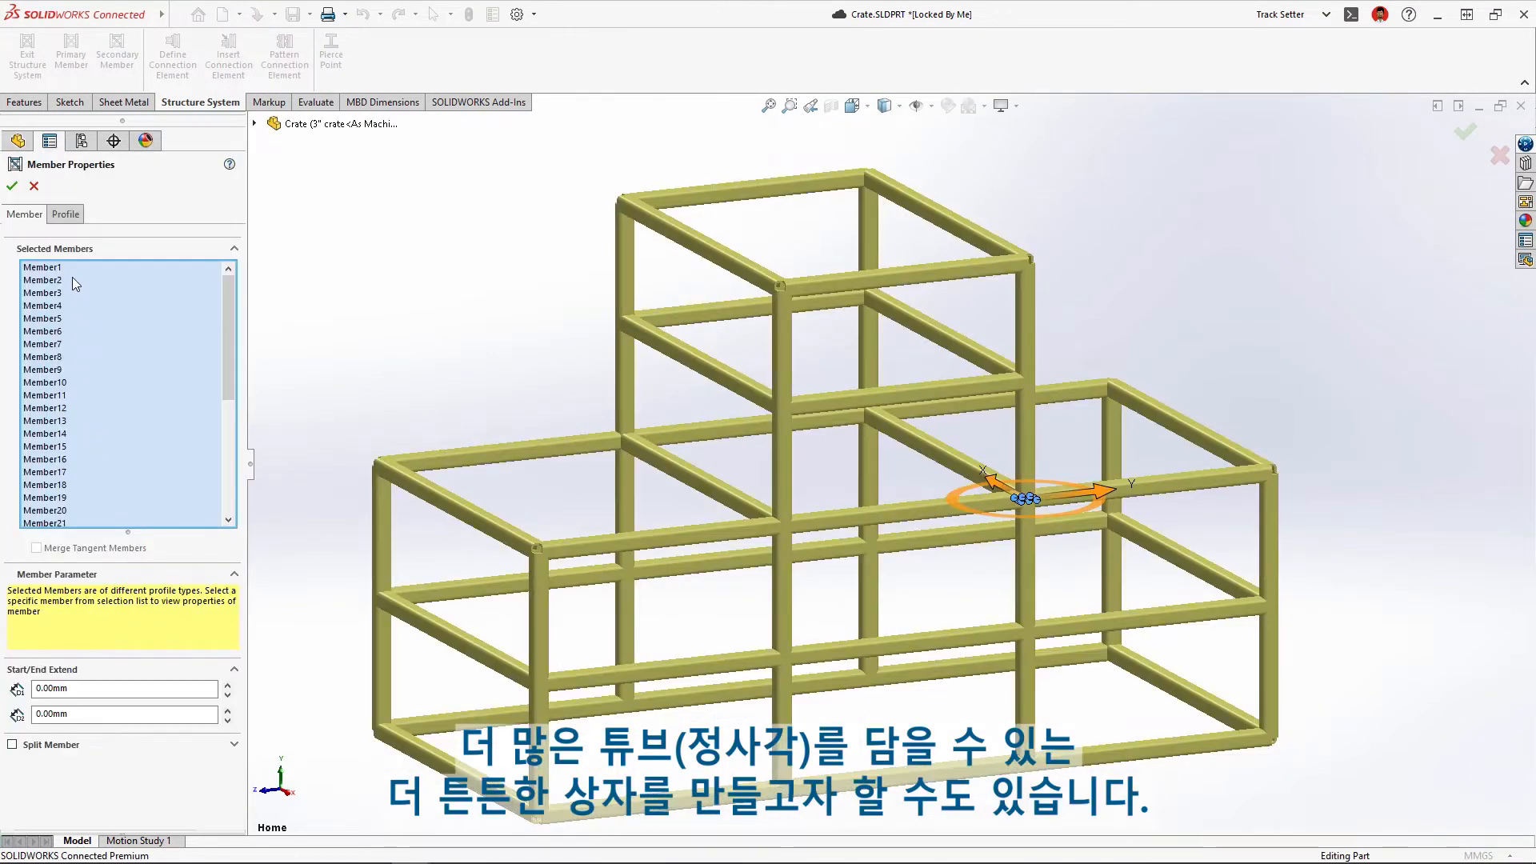
Set all members to a 3 x 3 x 0.25 square tube profile
{"action": "left_click", "coordinate": [66, 213]}
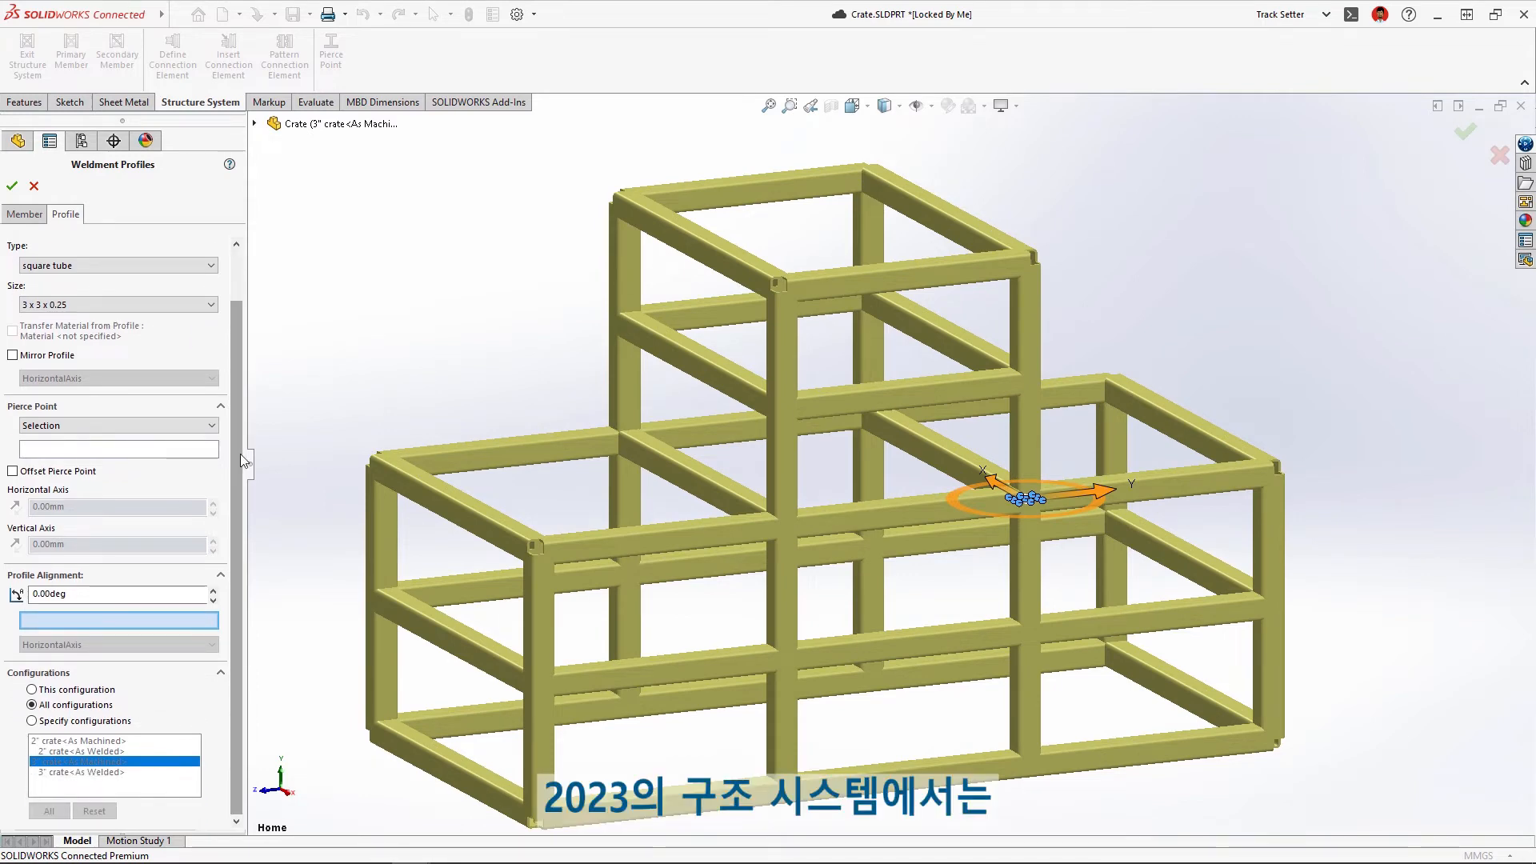
{"action": "left_click", "coordinate": [31, 721]}
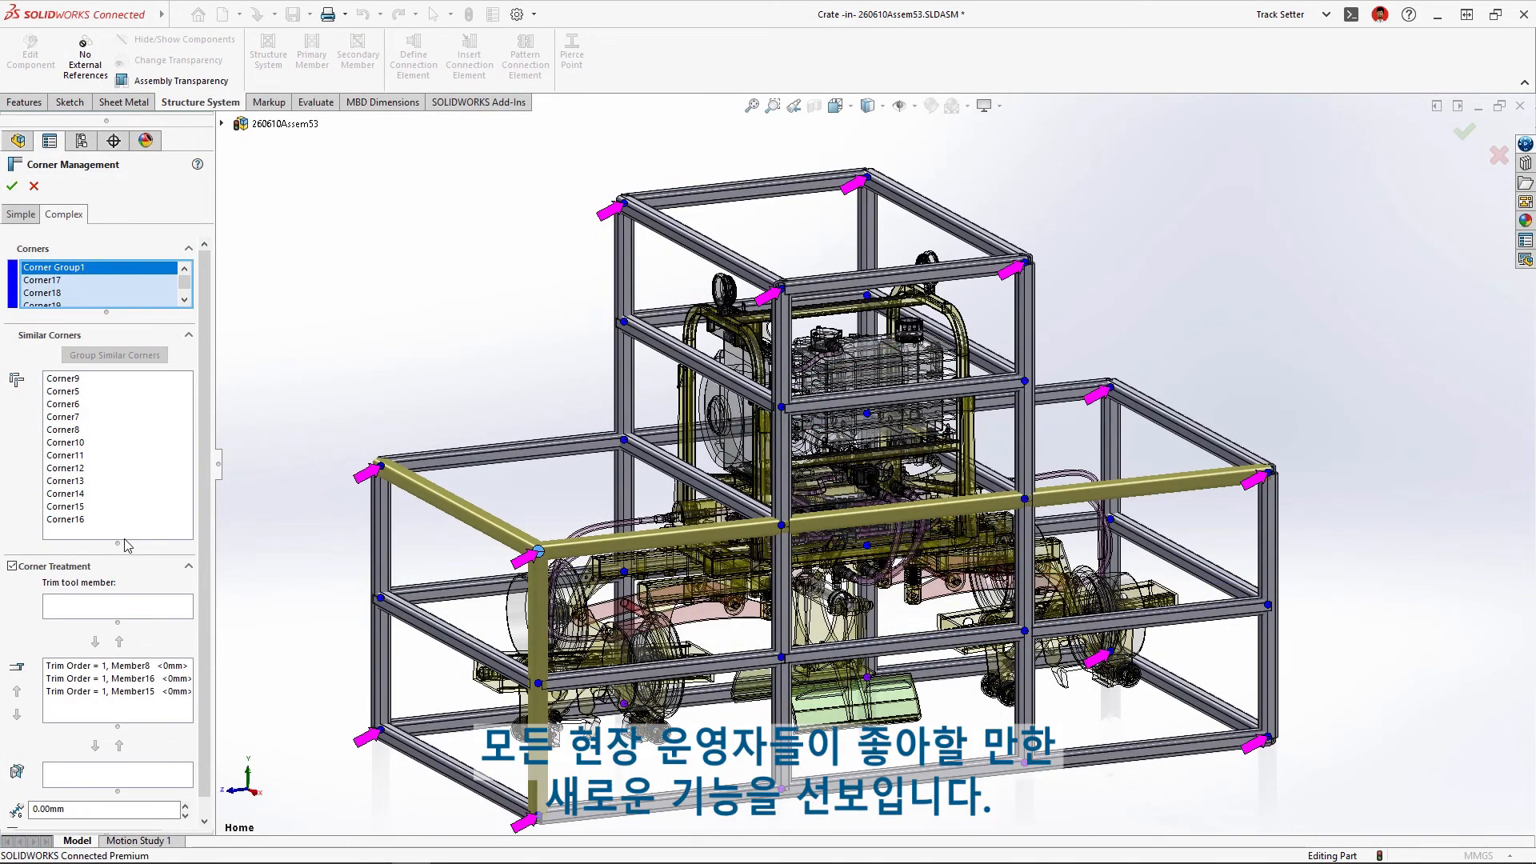
{"action": "right_click", "coordinate": [62, 378]}
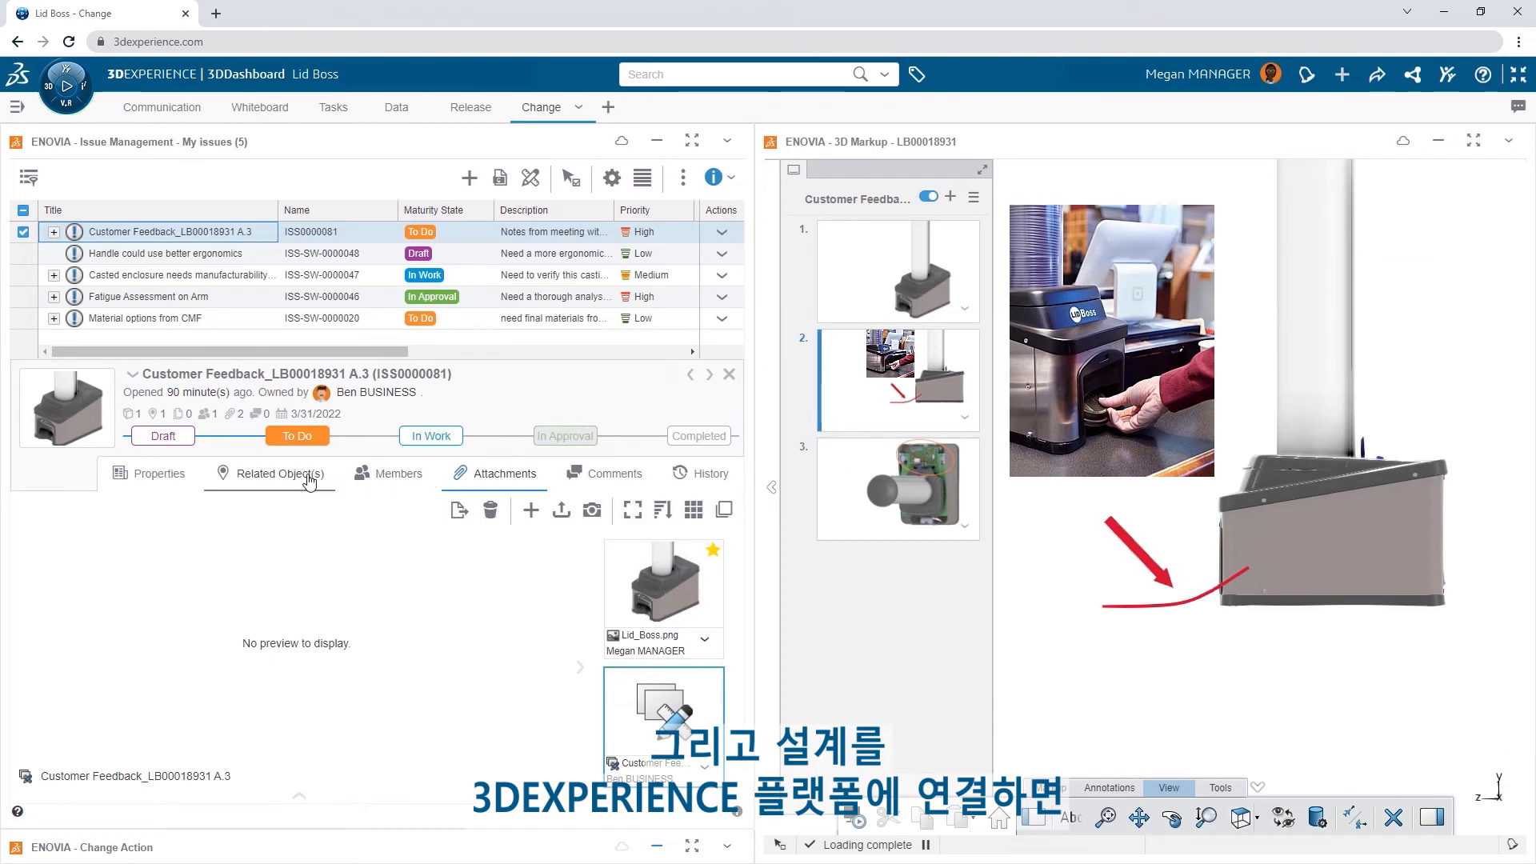
{"action": "left_click", "coordinate": [637, 451]}
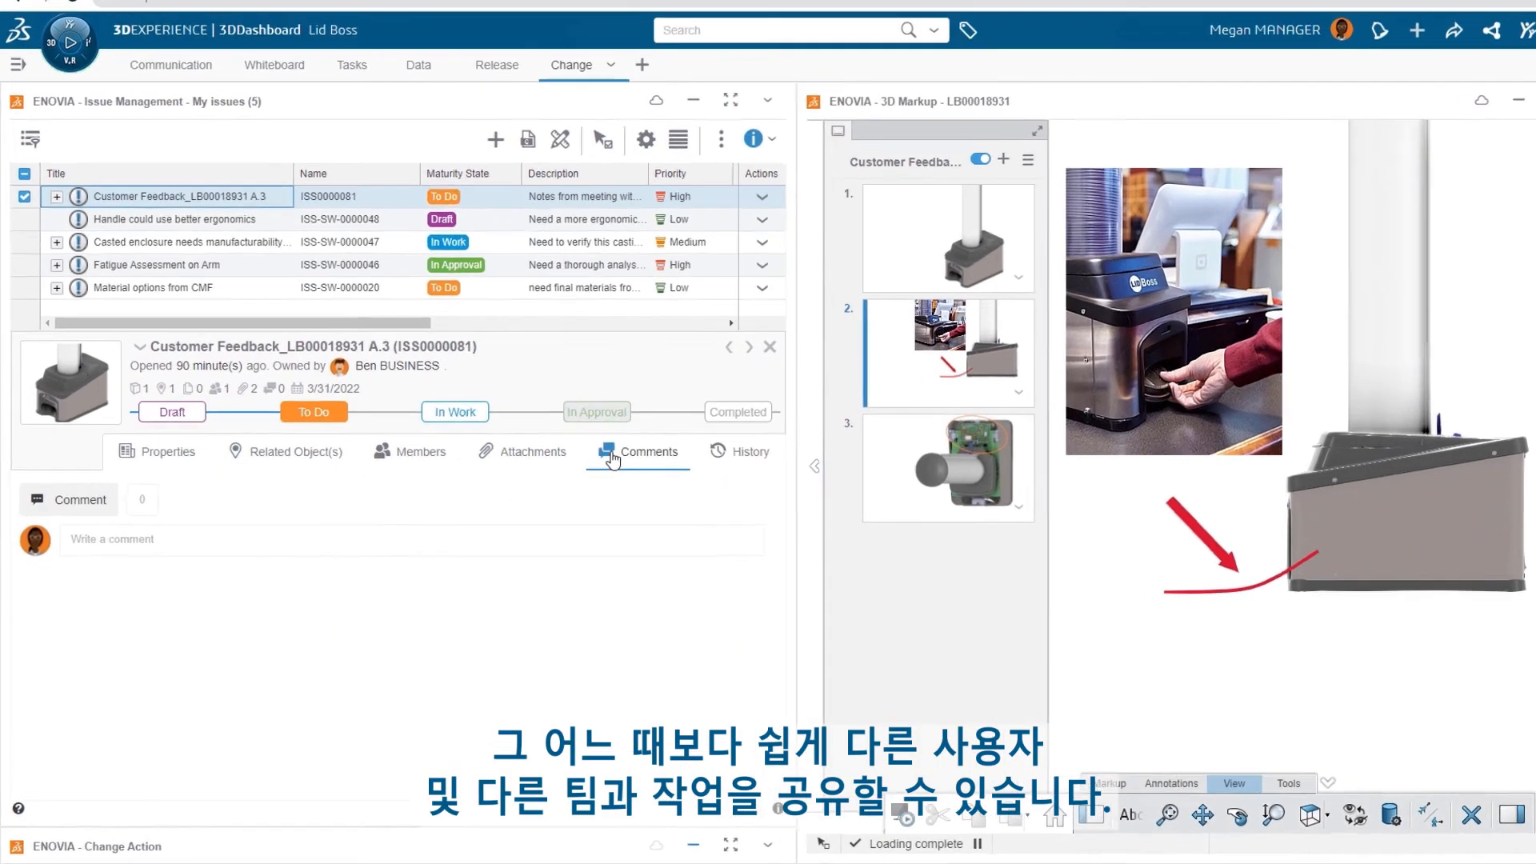
{"action": "type", "text": "@Ben BUSINESS No problem - I'll issue a change action and get Eric working on it"}
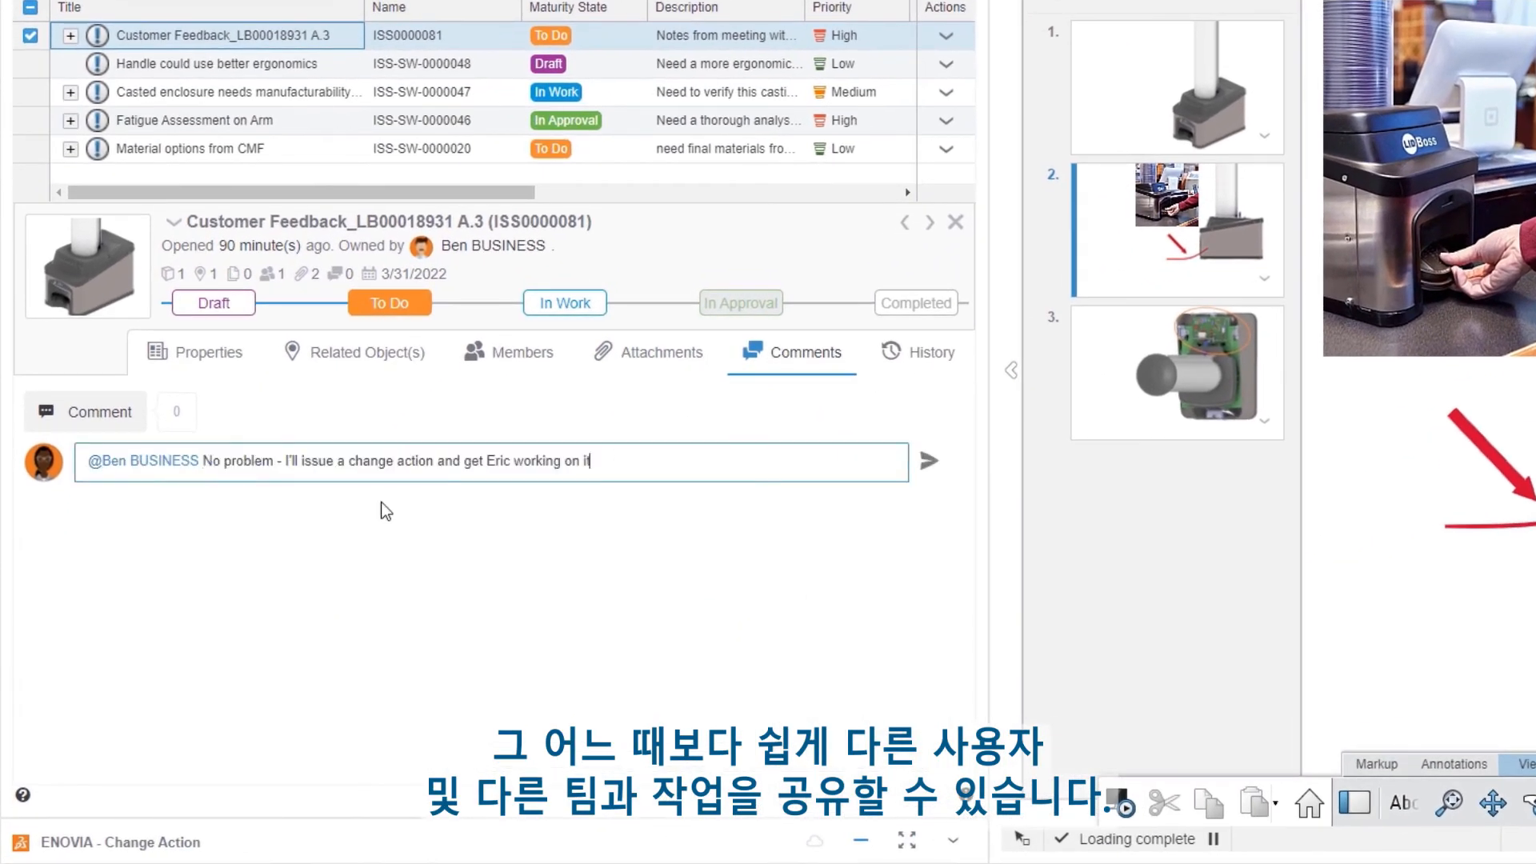